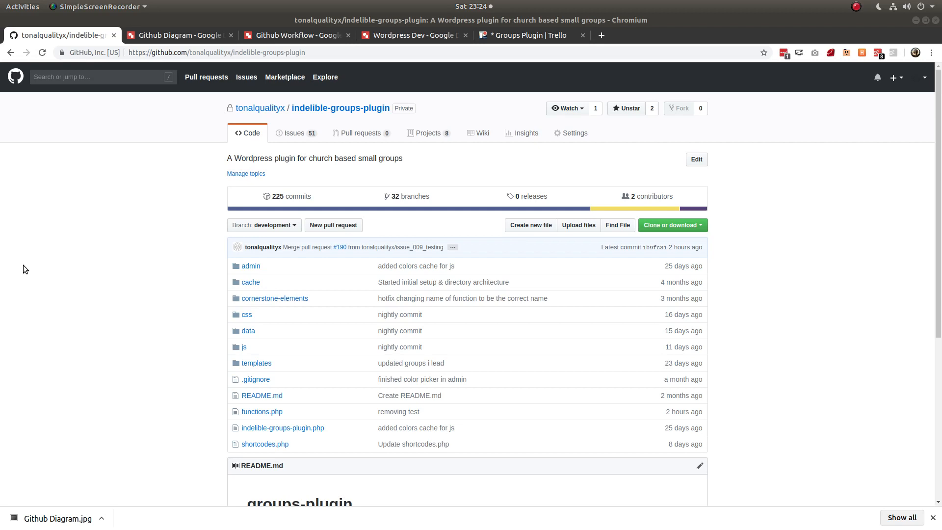
mouse_move(51, 266)
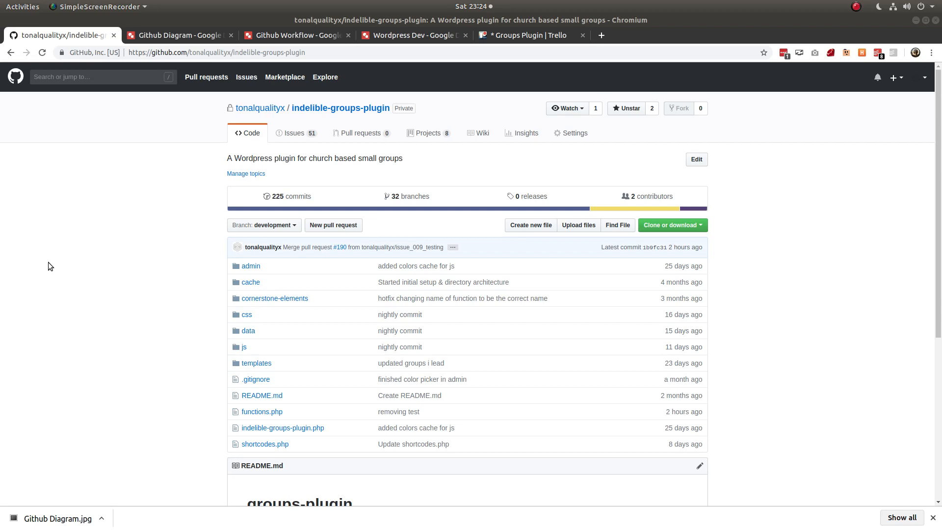
mouse_move(75, 259)
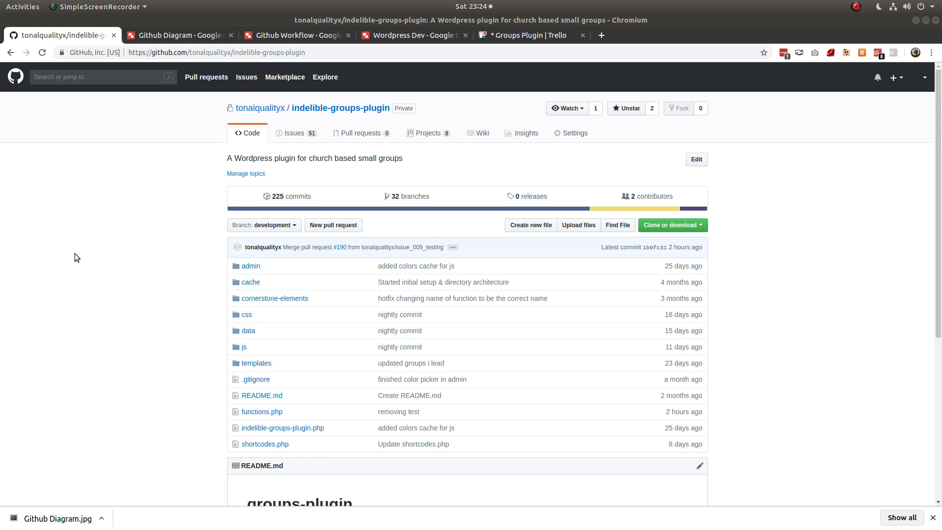
mouse_move(78, 256)
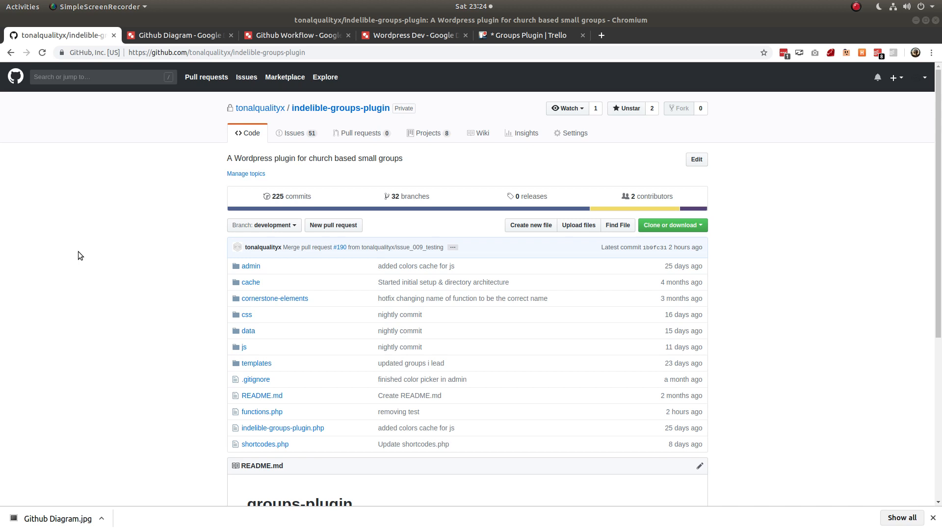
mouse_move(161, 234)
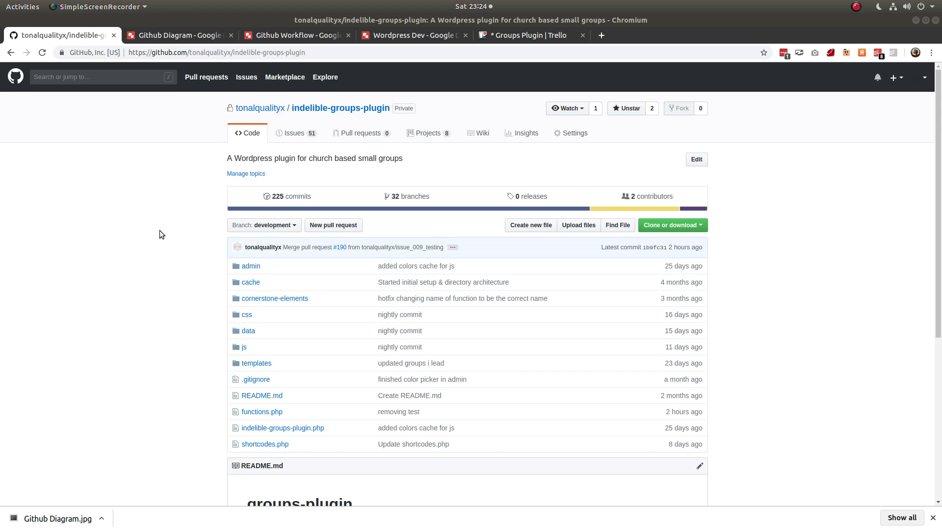
mouse_move(244, 250)
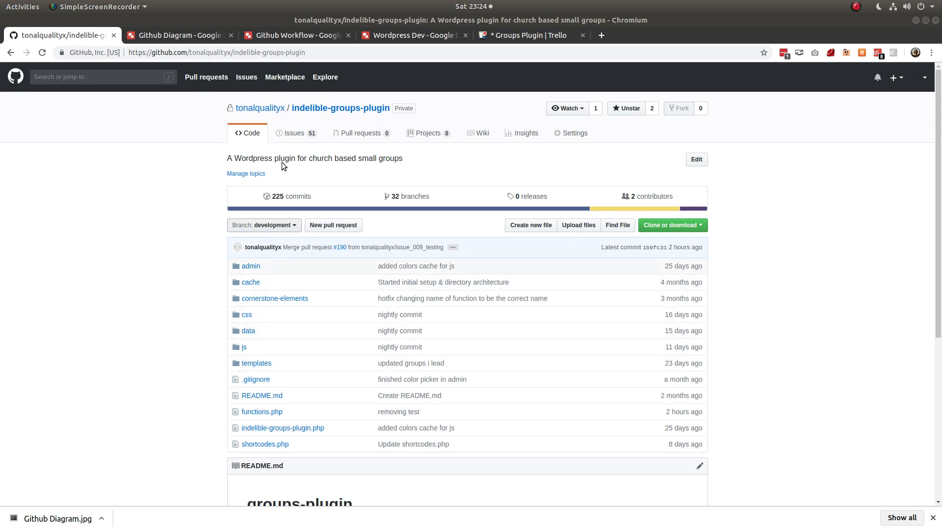
Browse the indelible-groups-plugin open issues, then bring up the Trello Groups Plugin board.
click(294, 133)
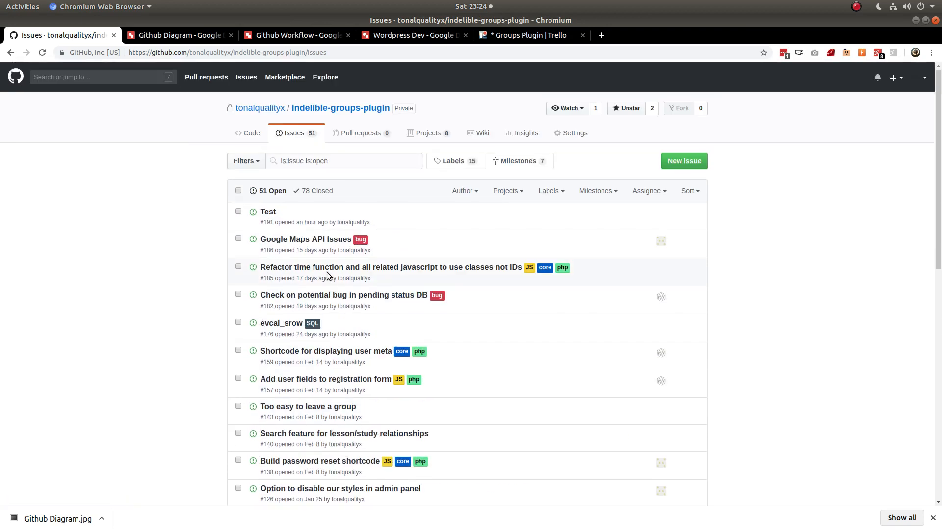
scroll(down, 3)
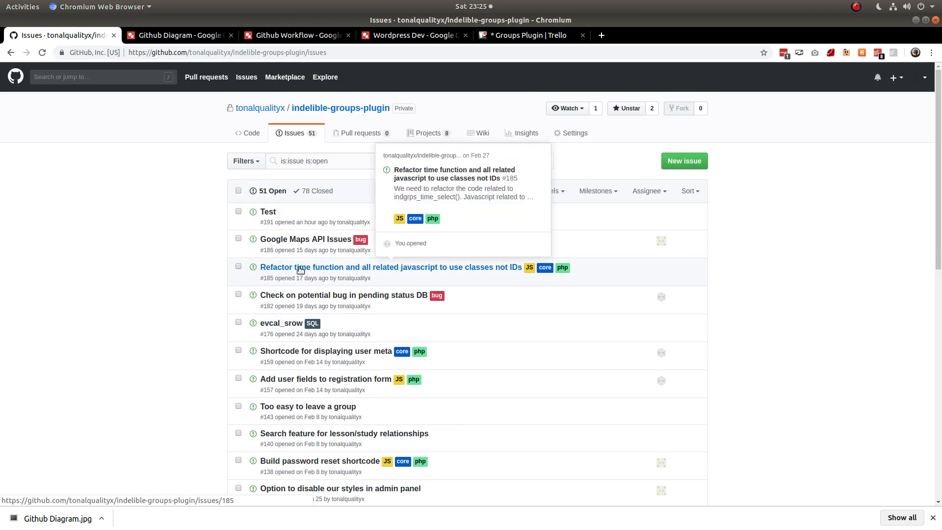
click(522, 35)
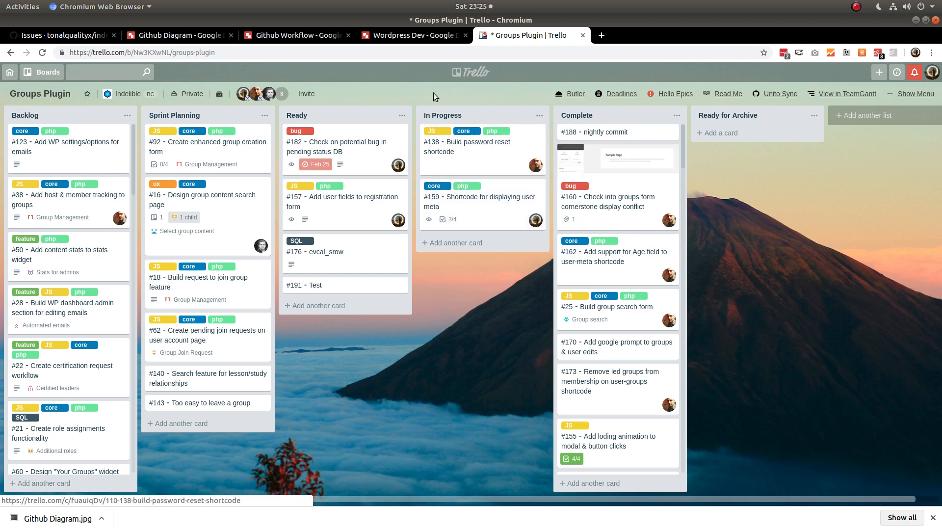
mouse_move(178, 35)
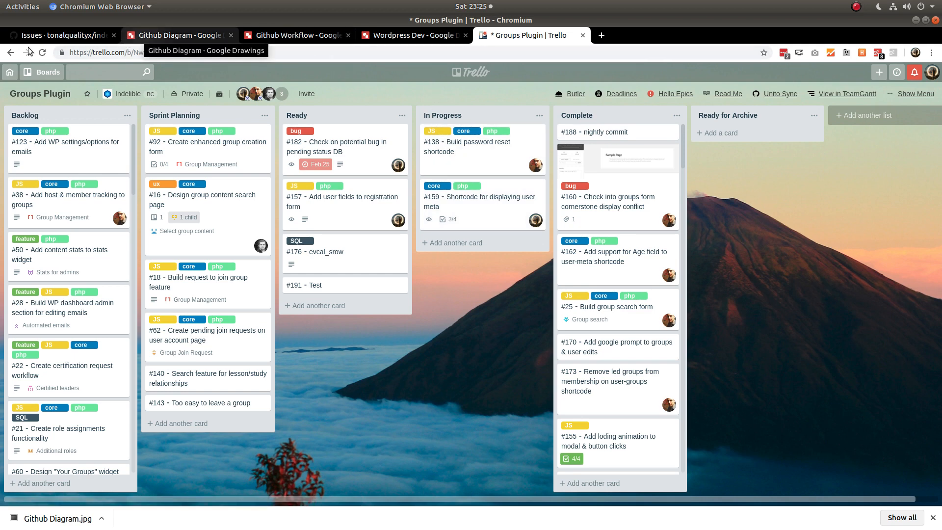
Compare Groups Plugin Trello cards against GitHub issues like #182 and #176, ending on issues.
click(60, 35)
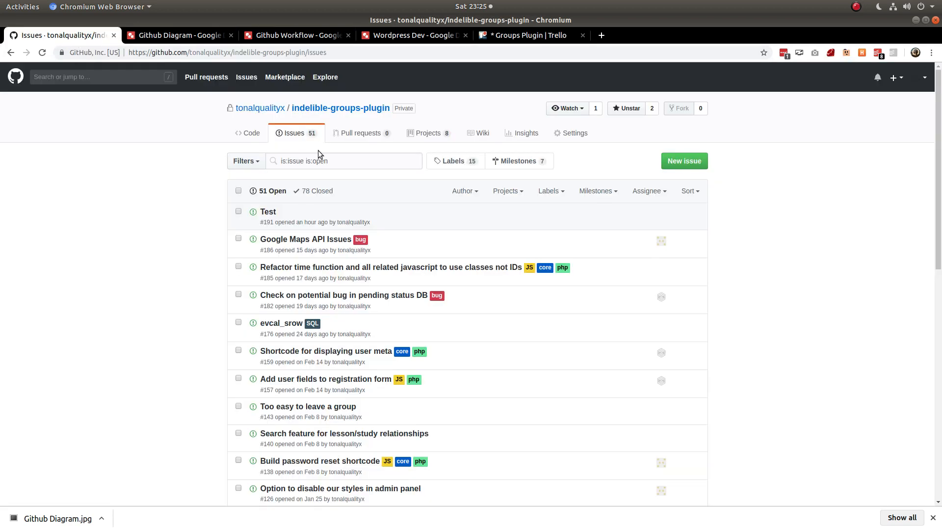
click(529, 35)
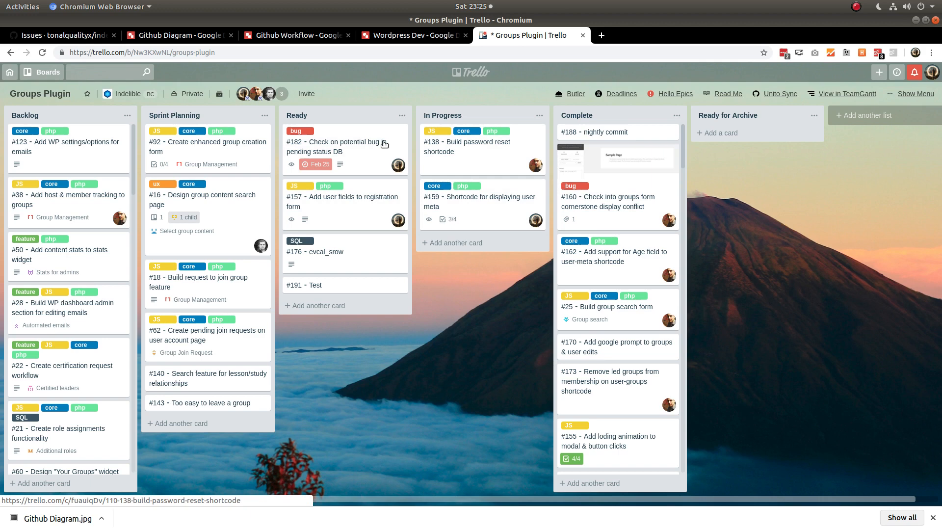
click(60, 35)
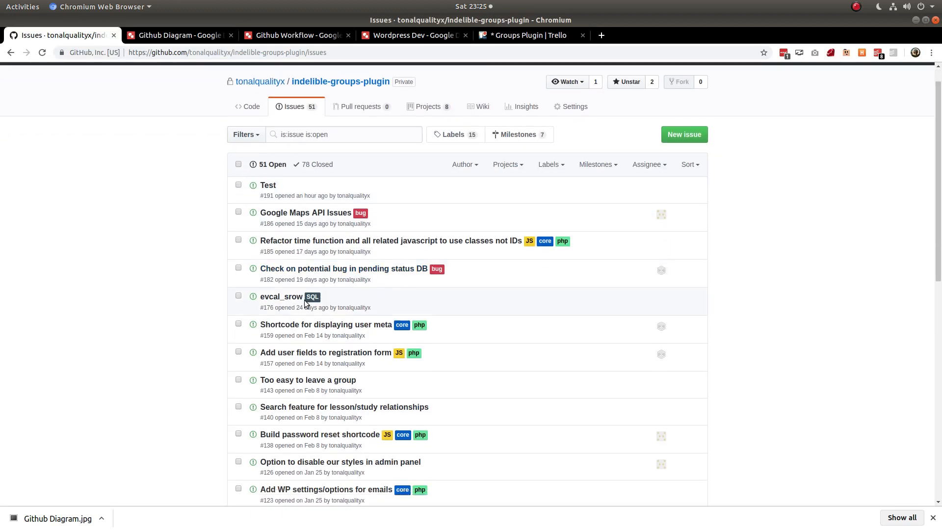
scroll(down, 3)
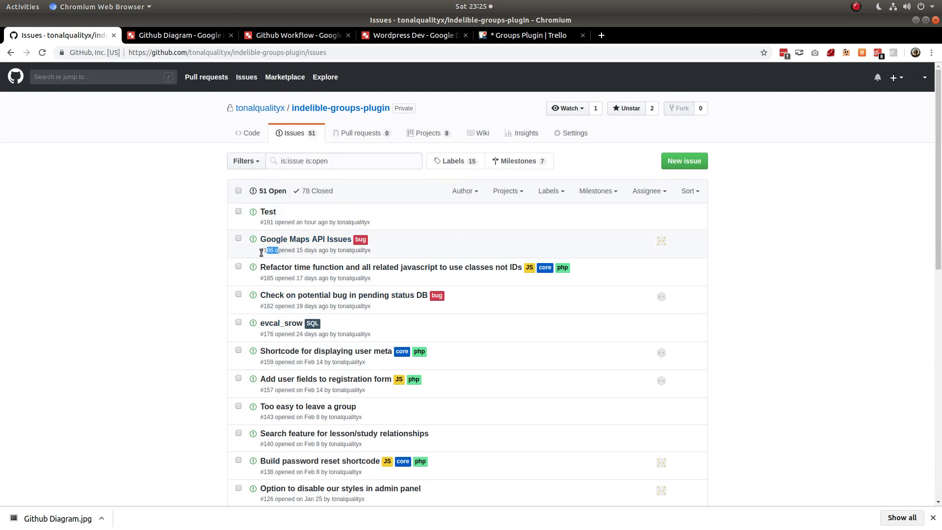
click(524, 35)
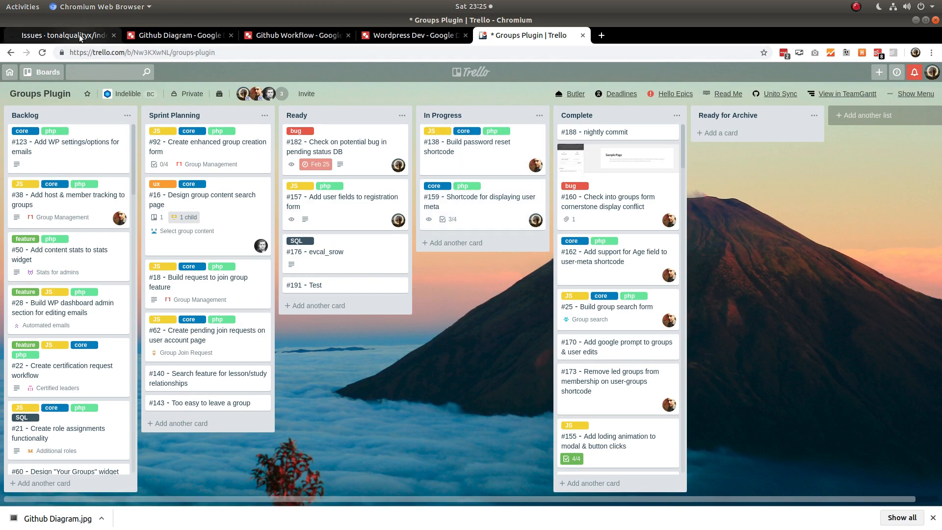
click(59, 35)
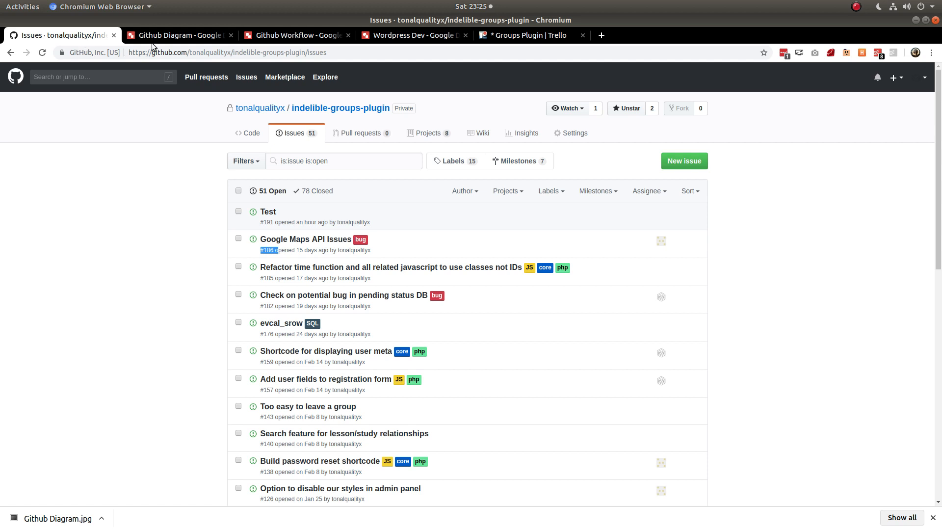
mouse_move(481, 133)
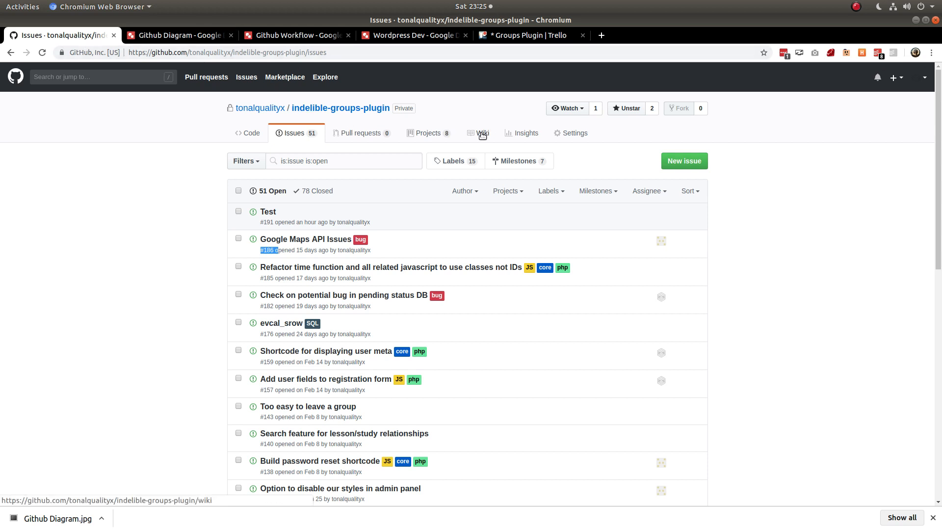
Open the plugin wiki and go to its PHP Functions page.
click(483, 132)
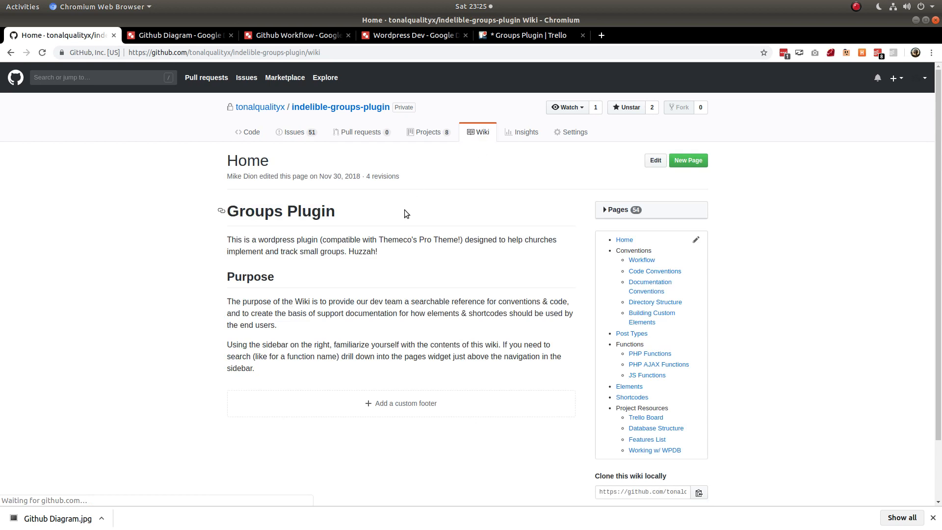
mouse_move(520, 225)
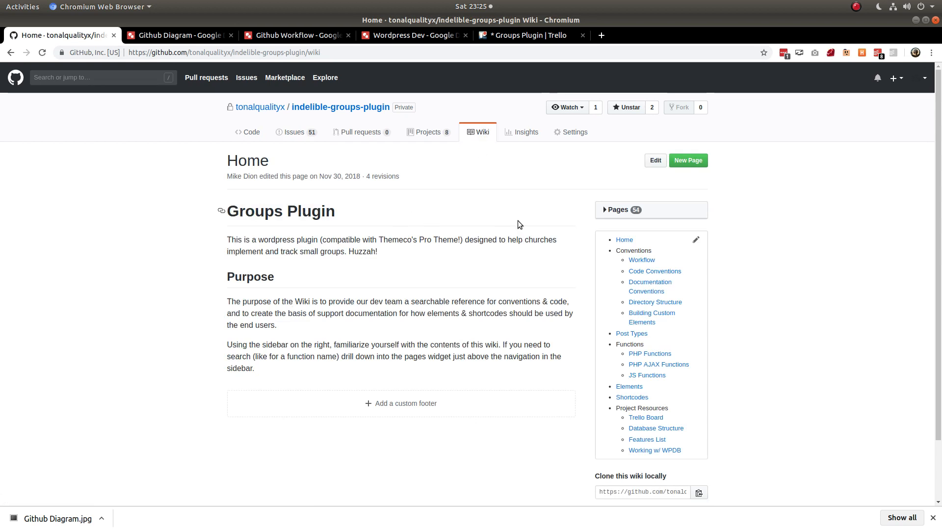
mouse_move(651, 318)
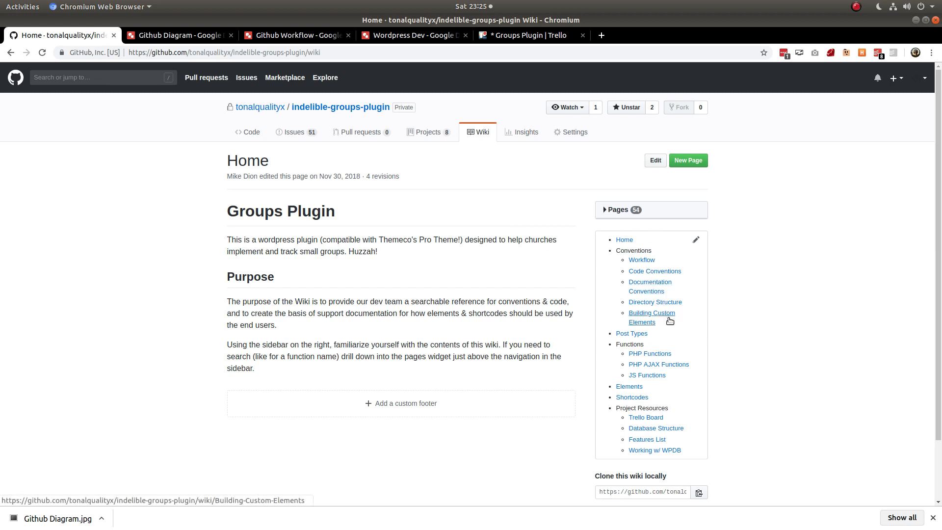
click(650, 353)
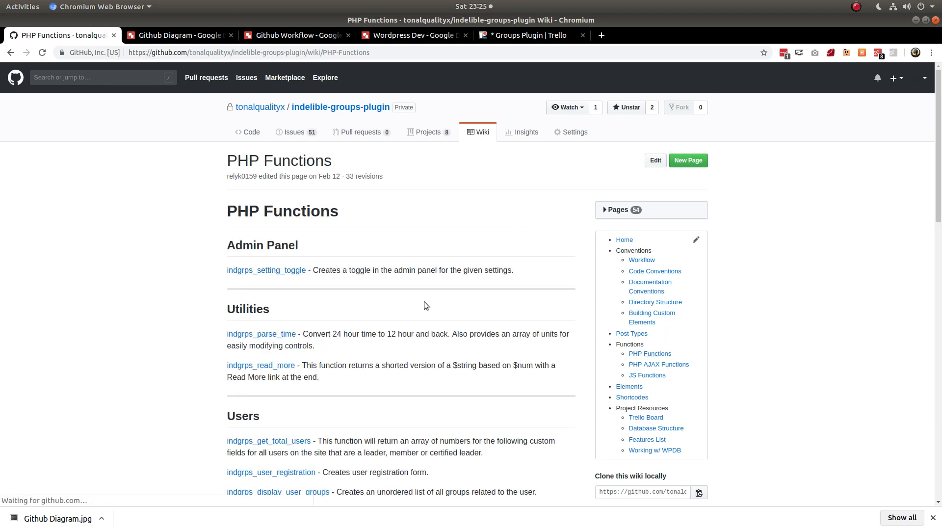
scroll(down, 3)
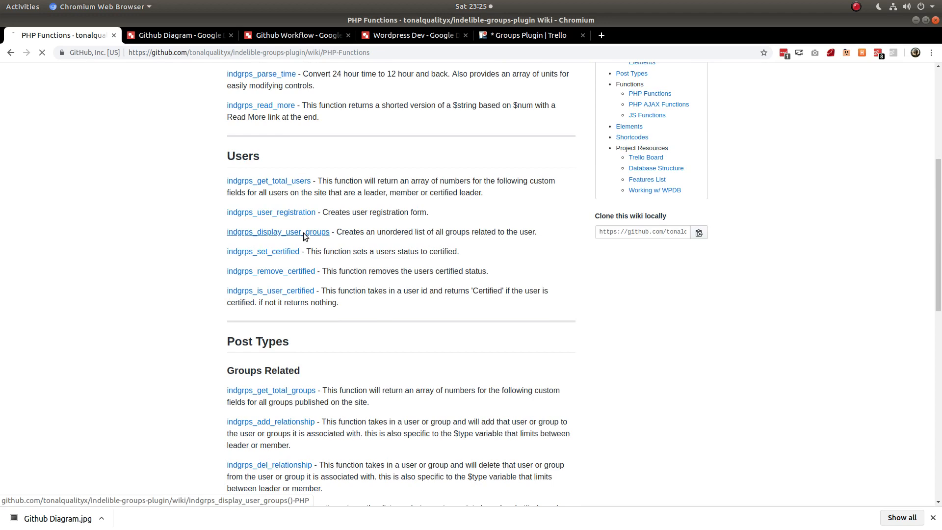
Read the indgrps_display_user_groups page, then return via Issues to the repository code listing.
click(278, 231)
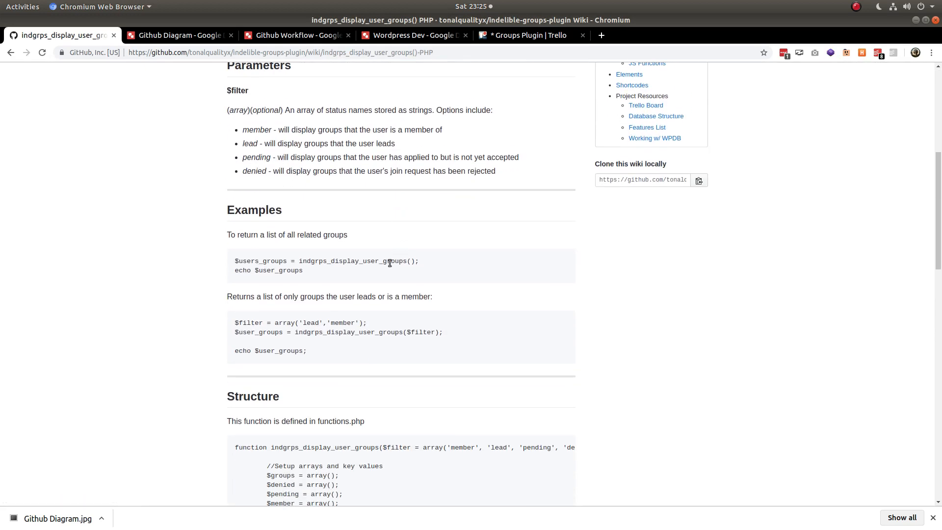
scroll(down, 3)
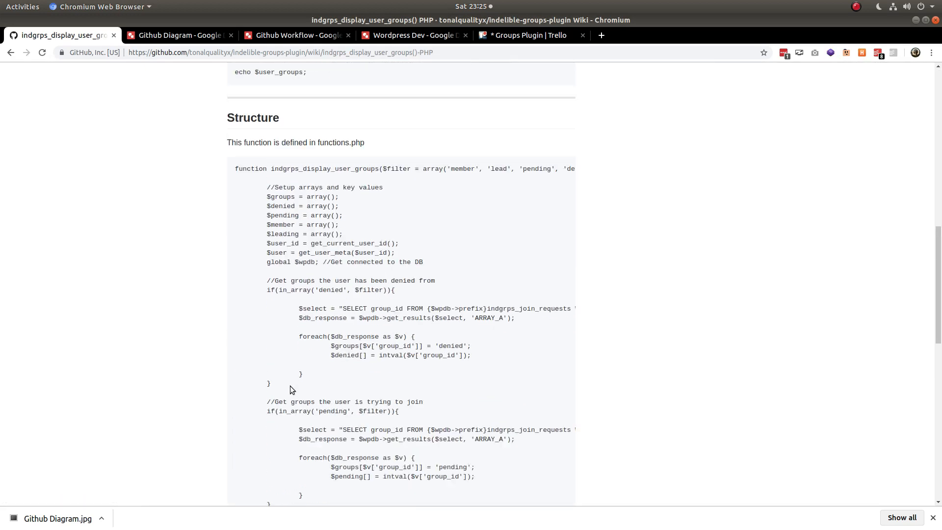
scroll(up, 3)
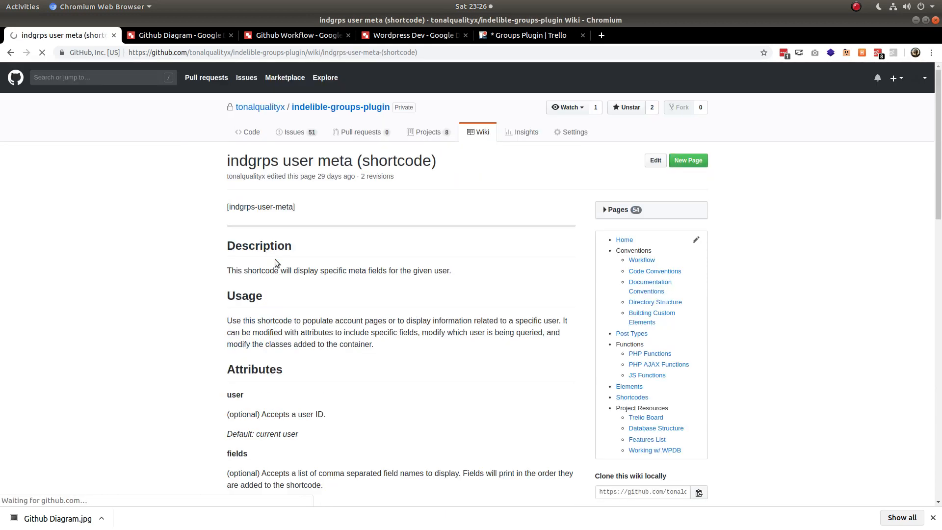
scroll(down, 3)
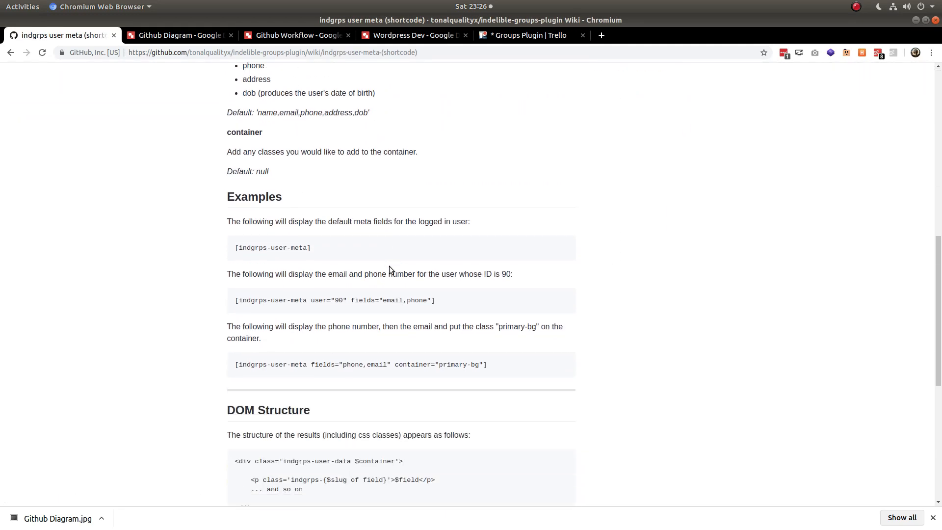
scroll(down, 3)
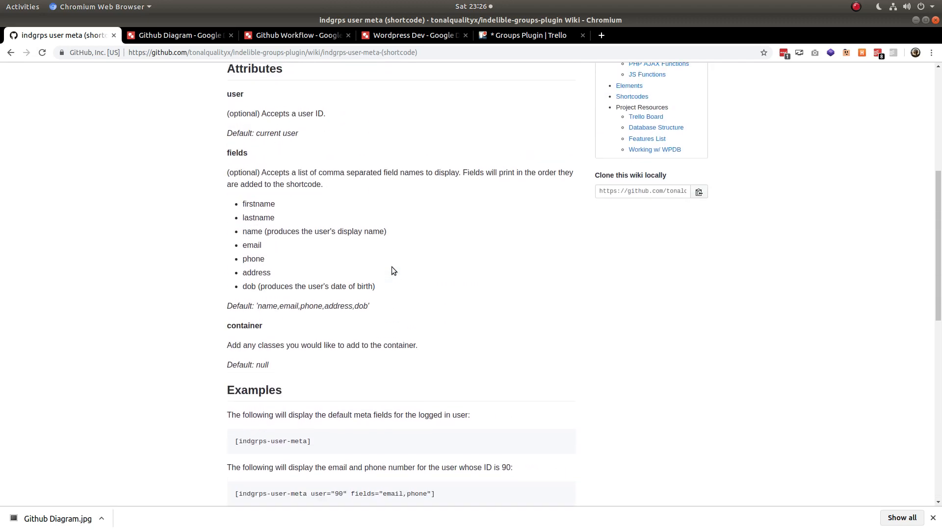
scroll(down, 3)
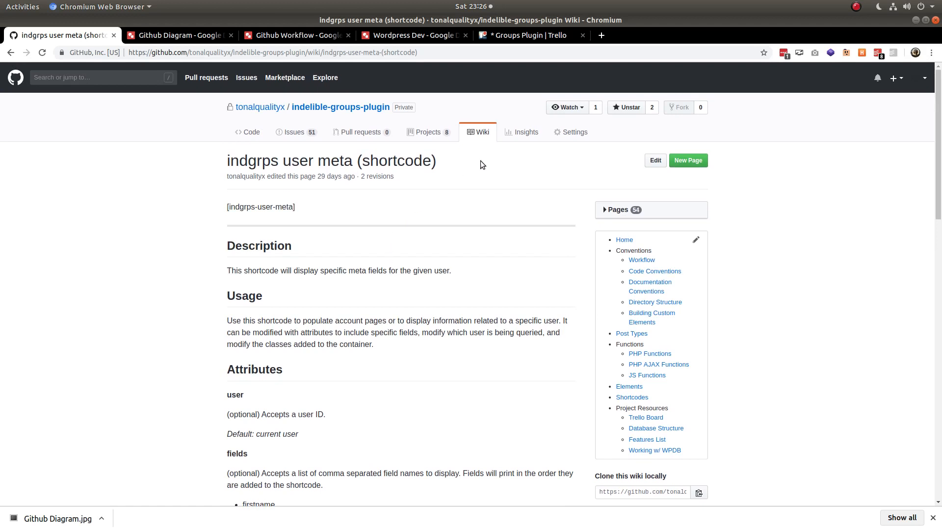
click(294, 133)
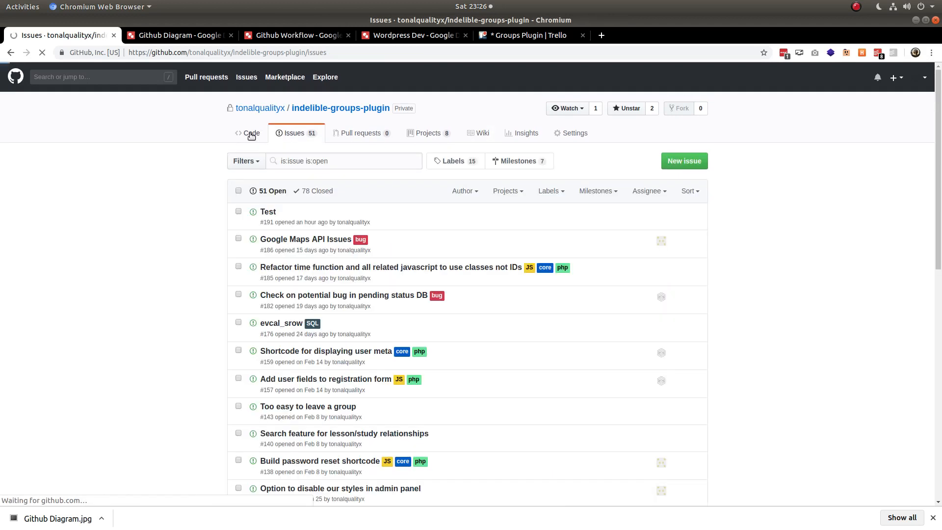
click(247, 133)
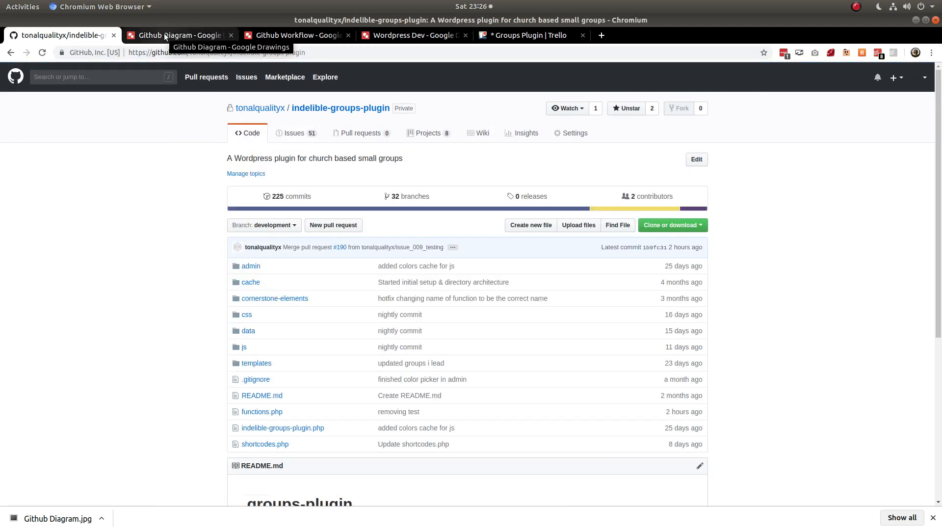
Open the Github Diagram and select the laptop and desktop Remote images.
click(177, 34)
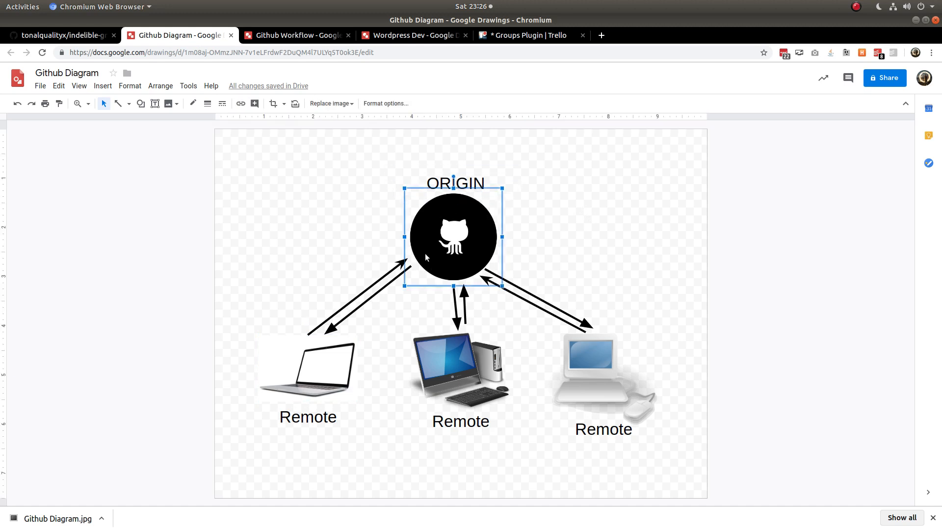
click(307, 366)
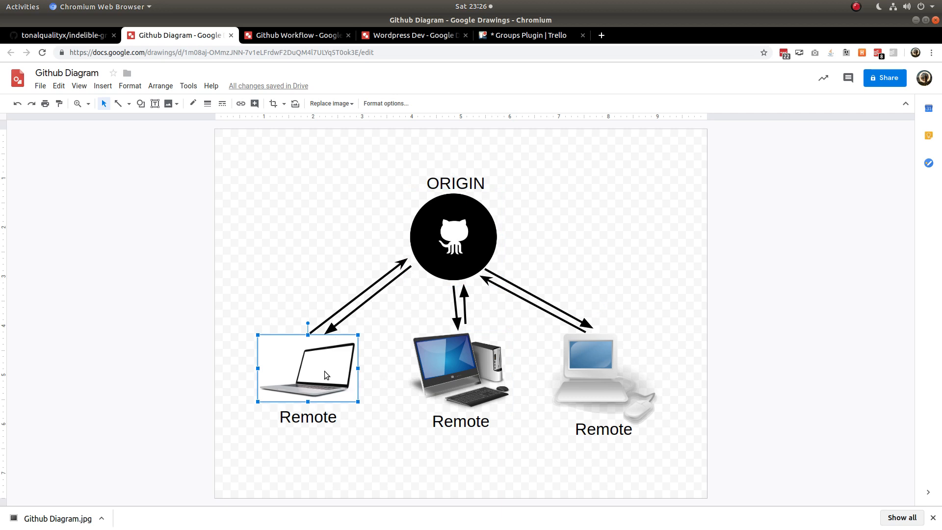
click(395, 375)
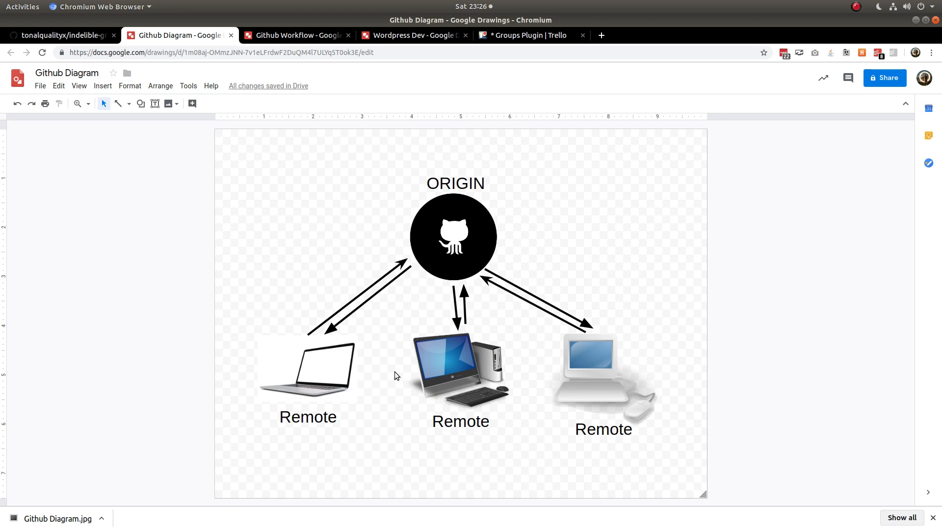
mouse_move(311, 356)
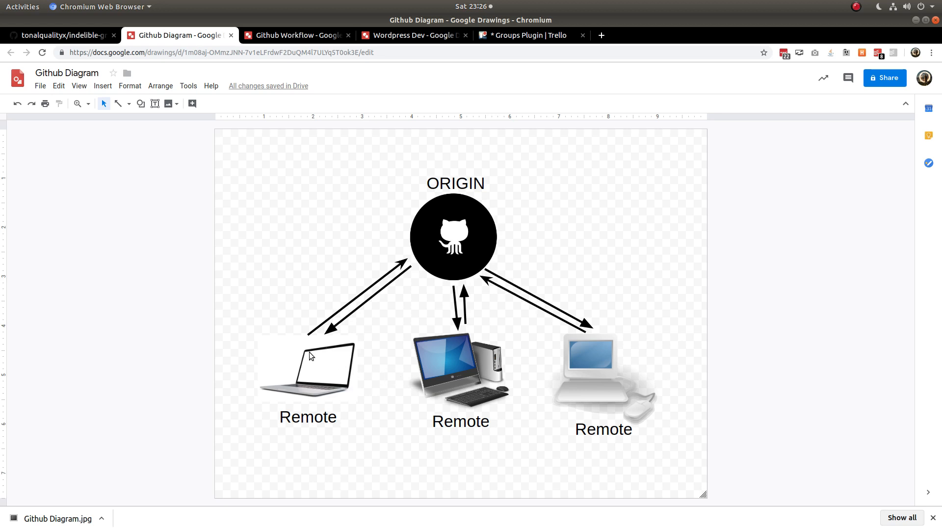
click(460, 370)
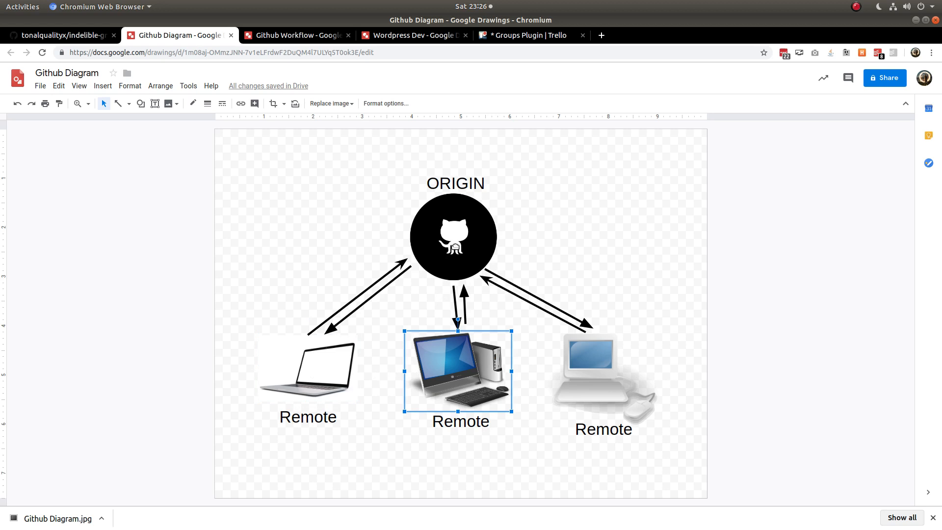
click(307, 367)
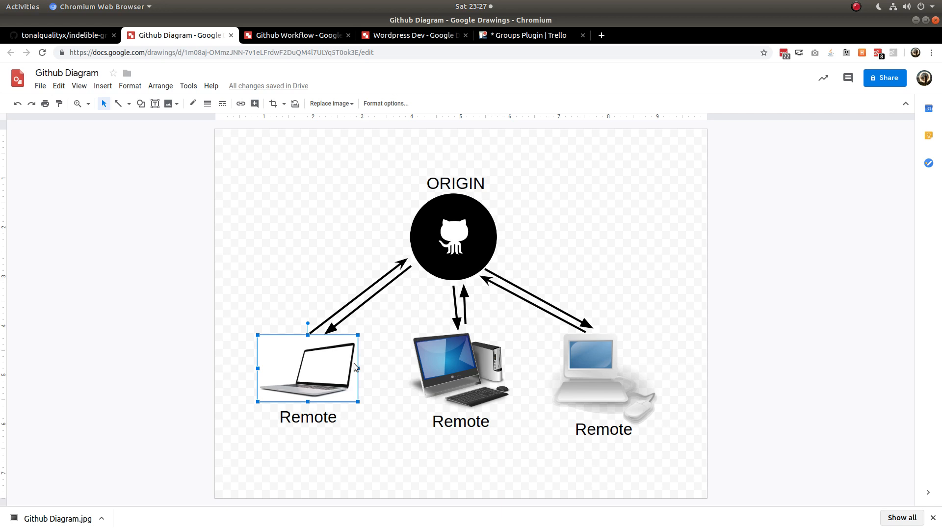
mouse_move(317, 346)
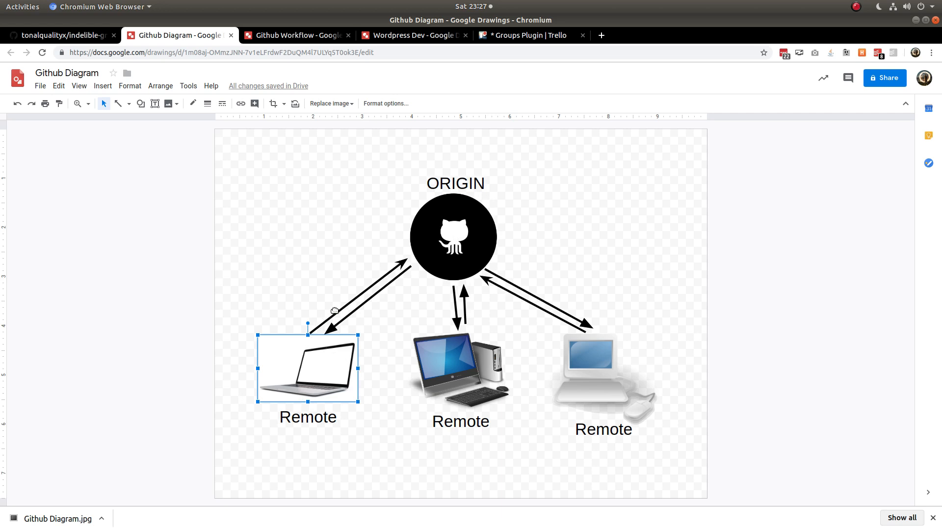
mouse_move(459, 249)
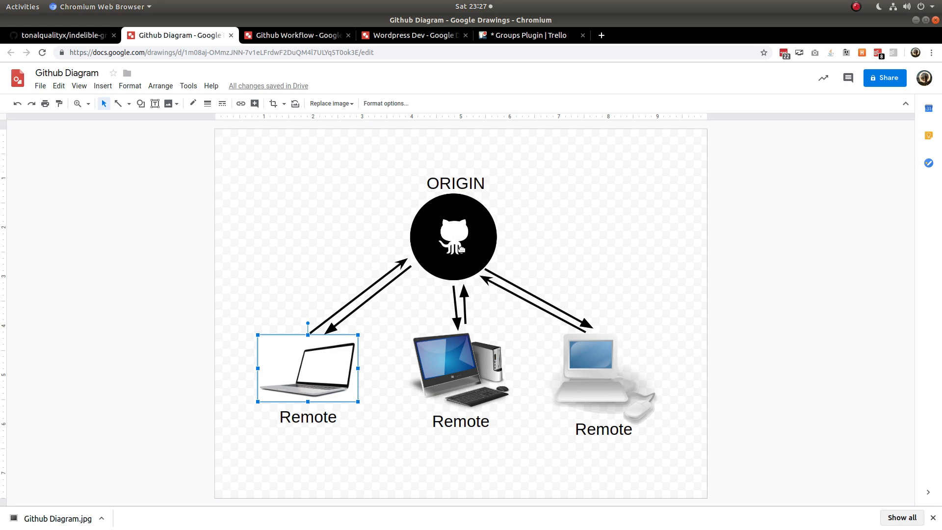
mouse_move(556, 315)
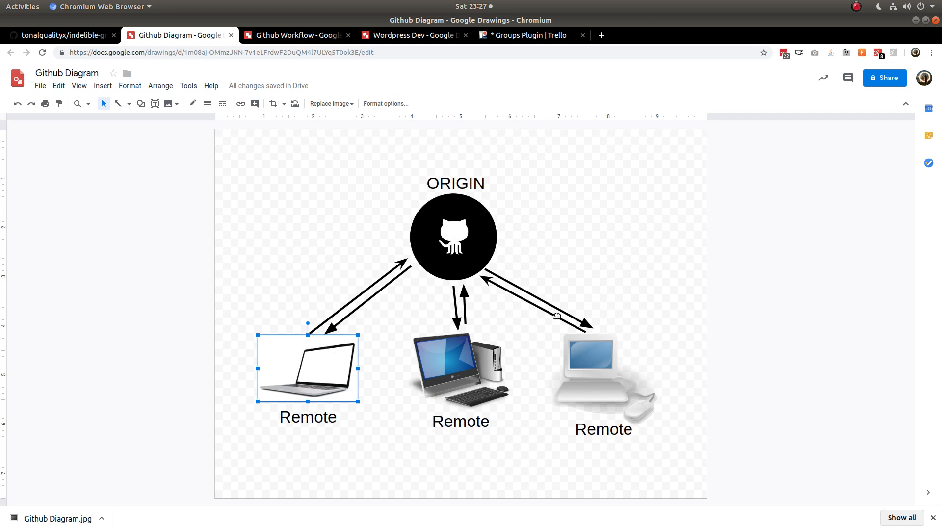
Select the desktop and right Remote computer images in turn, ending on the laptop.
click(459, 370)
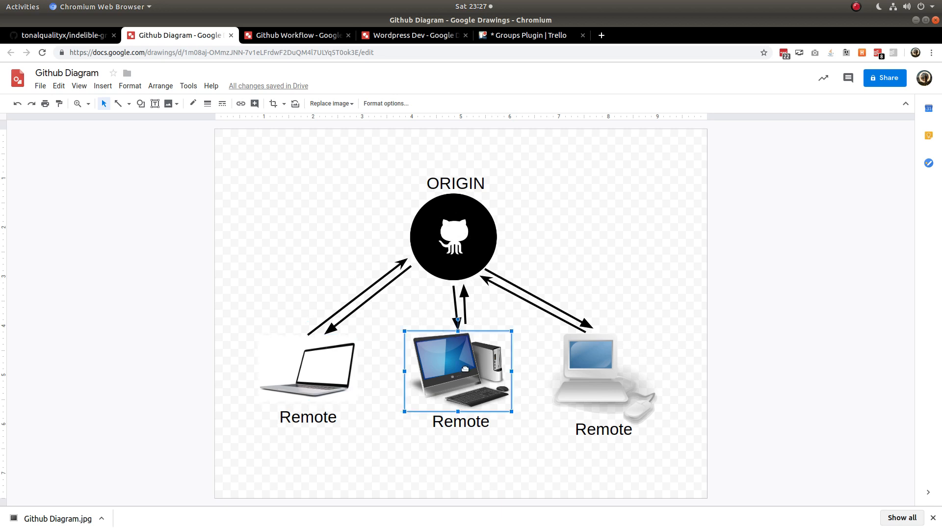
click(603, 370)
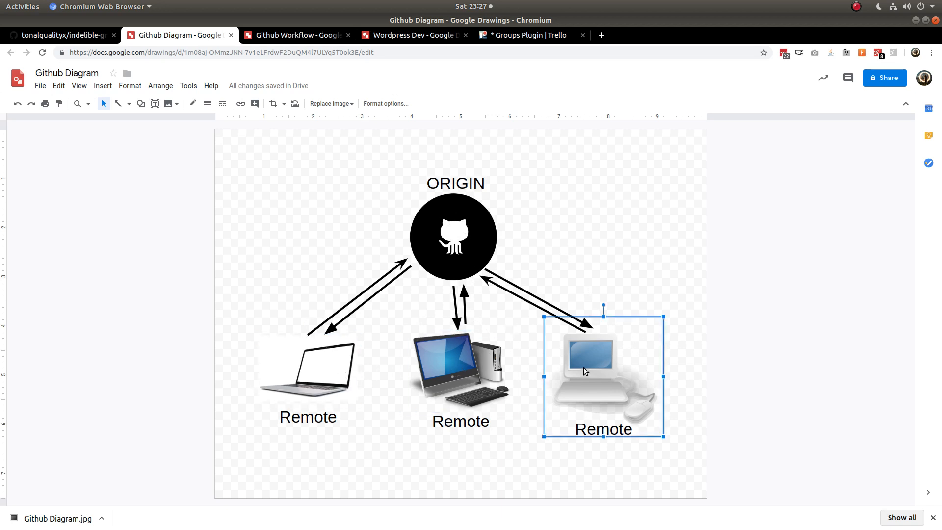
click(460, 367)
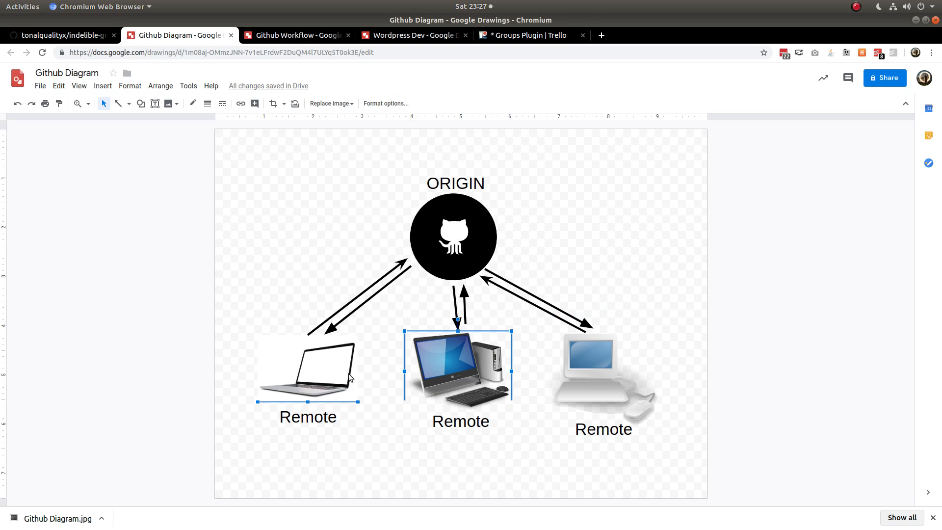
click(602, 367)
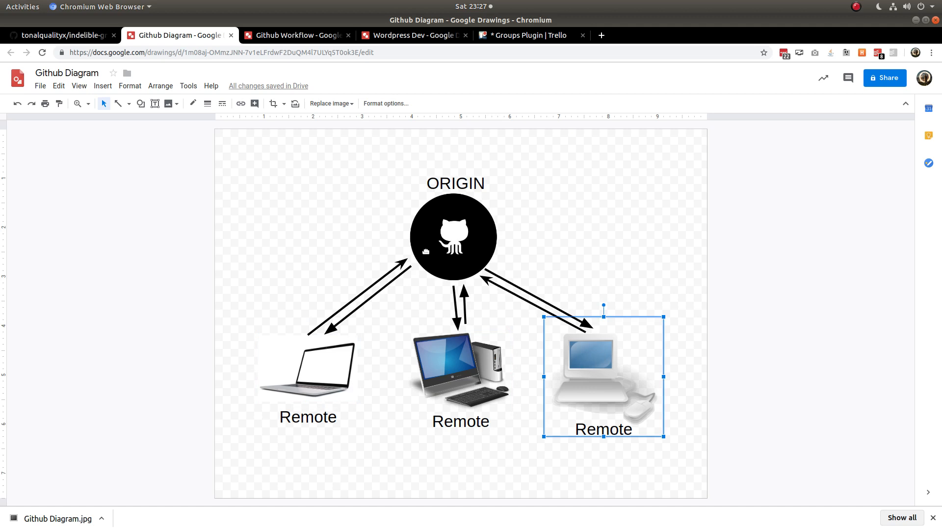
mouse_move(371, 311)
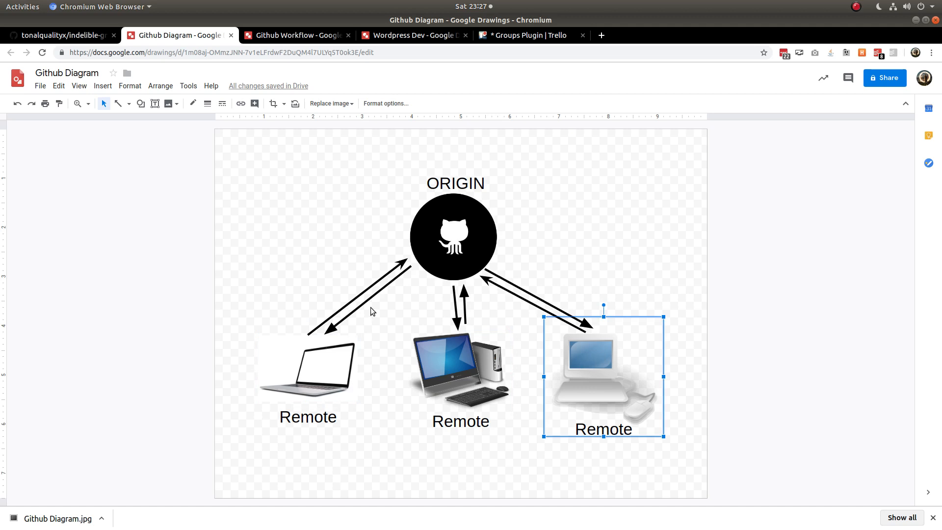
click(459, 369)
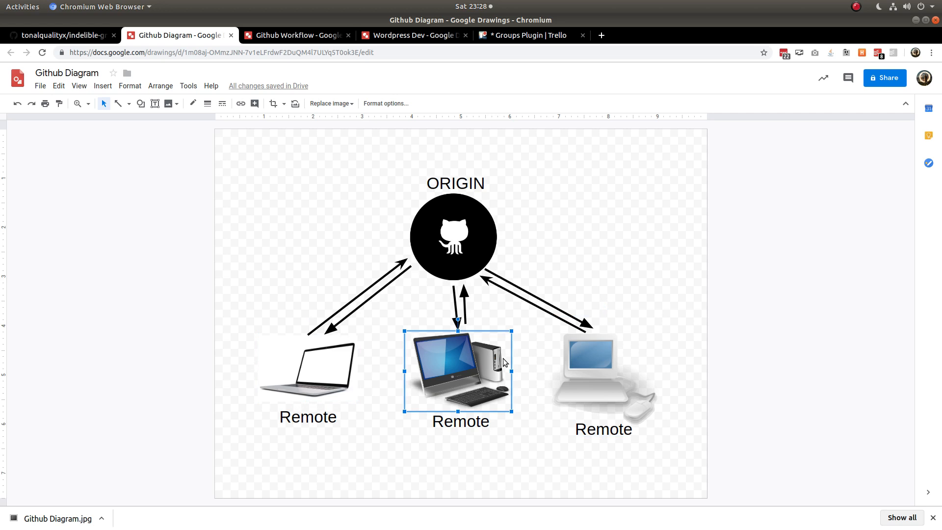
click(453, 236)
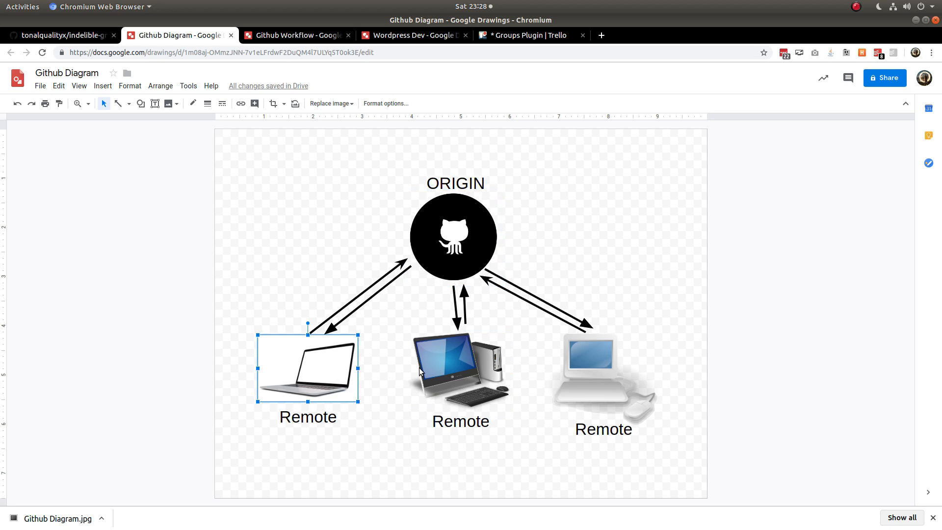
mouse_move(324, 337)
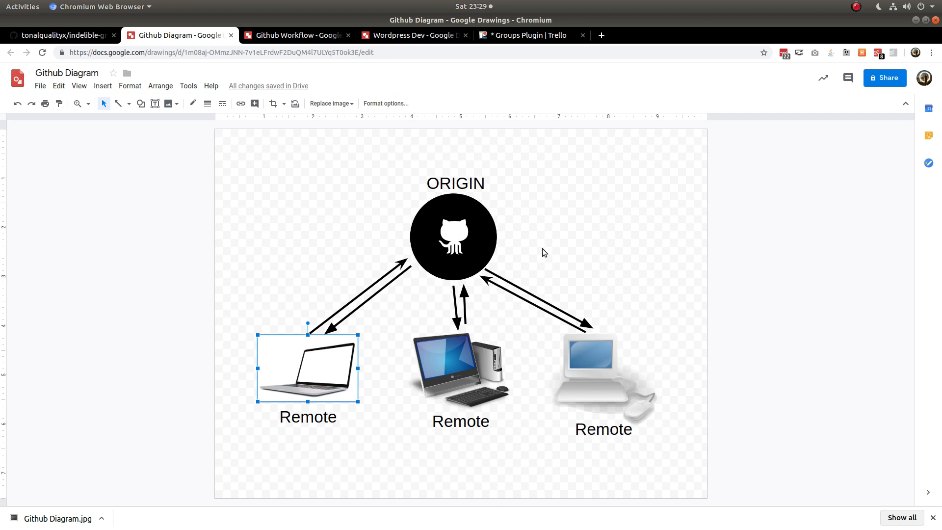
mouse_move(398, 316)
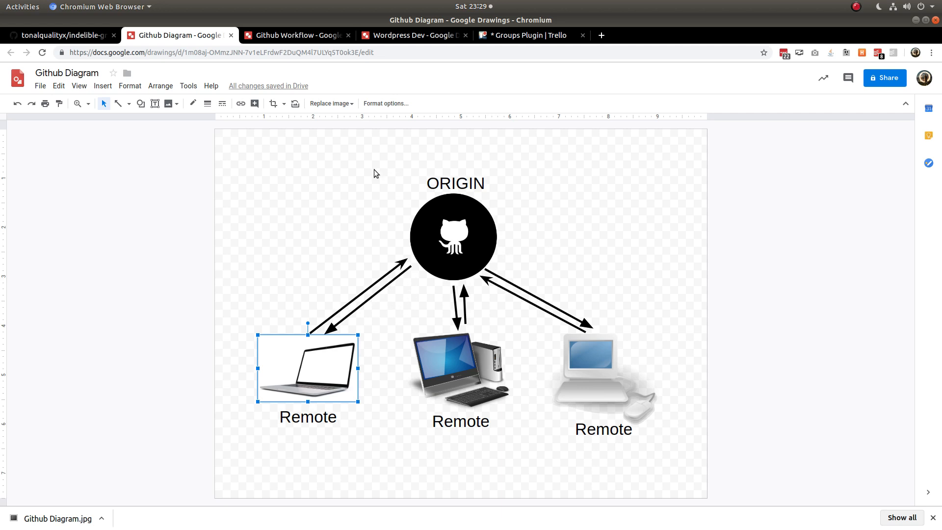
In the Github Workflow diagram, edit the 1.1 version label on the Master line.
click(294, 35)
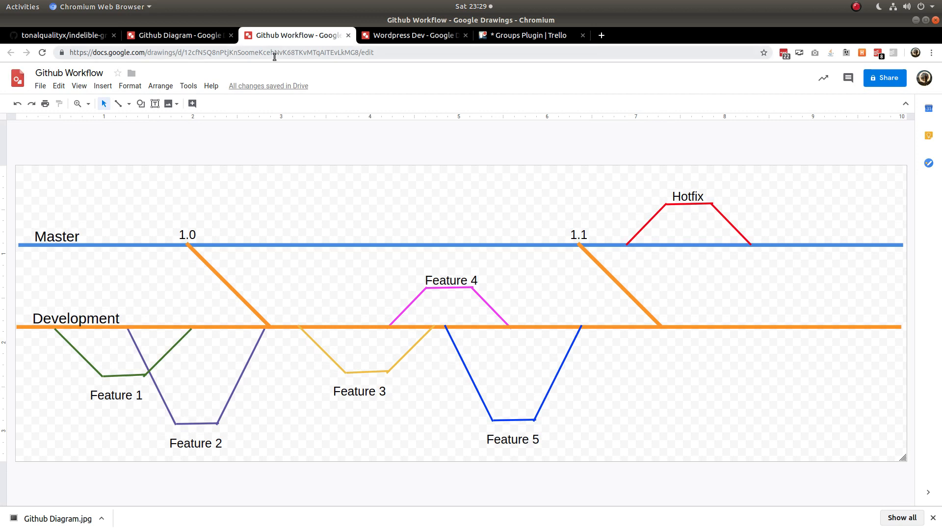
mouse_move(134, 248)
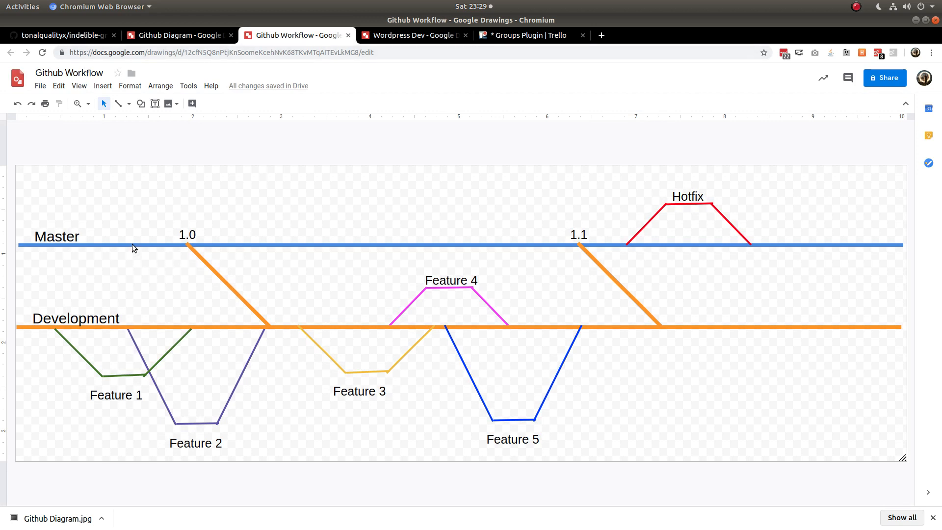
click(134, 246)
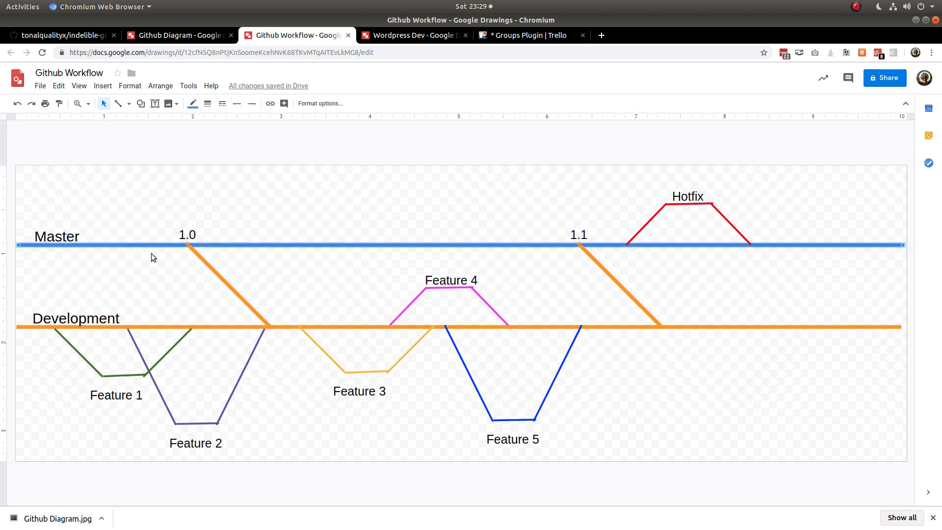
mouse_move(104, 268)
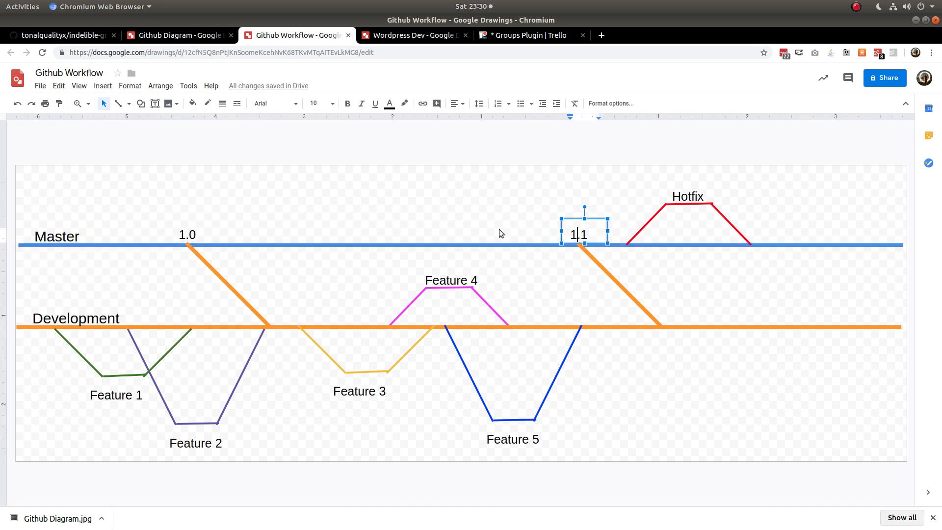
click(539, 211)
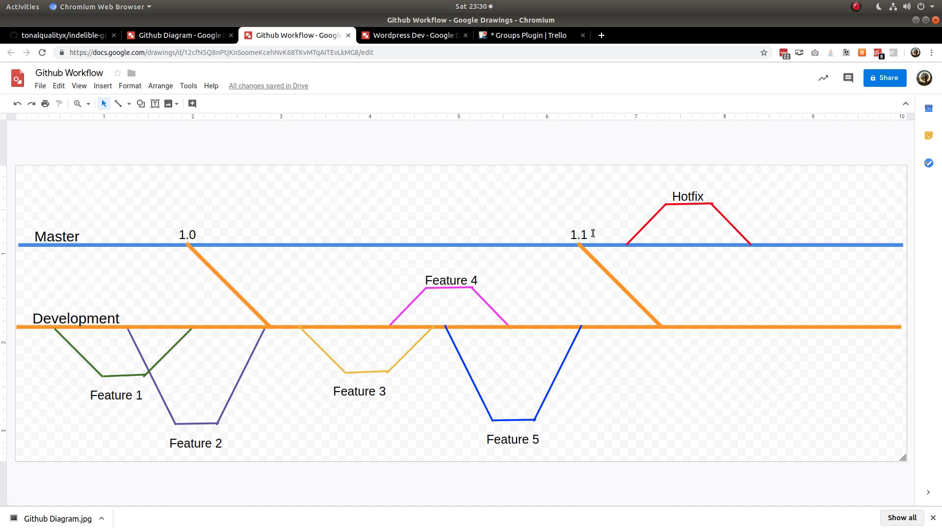
mouse_move(747, 239)
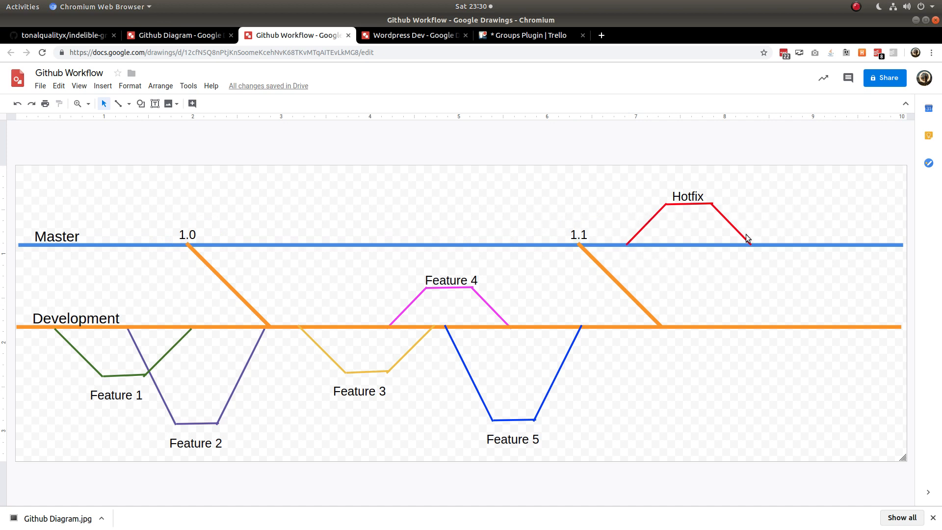
double_click(578, 235)
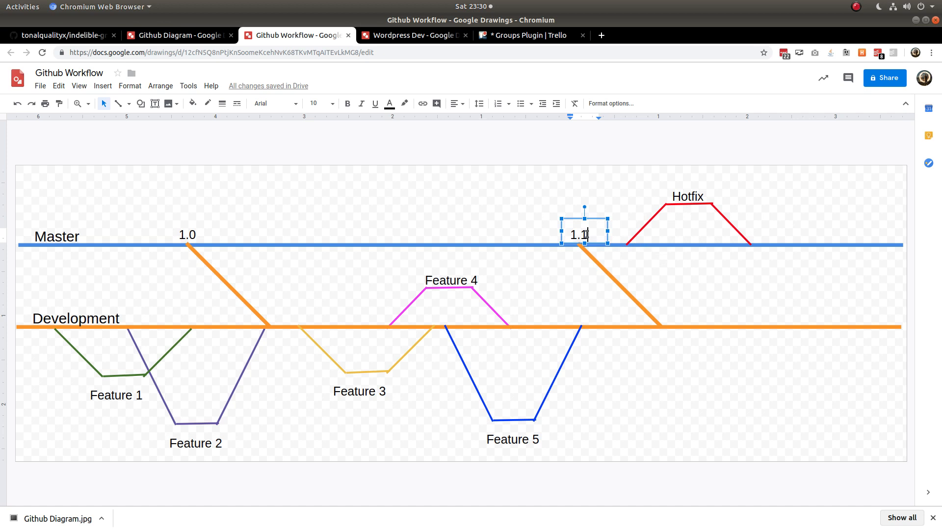
click(648, 250)
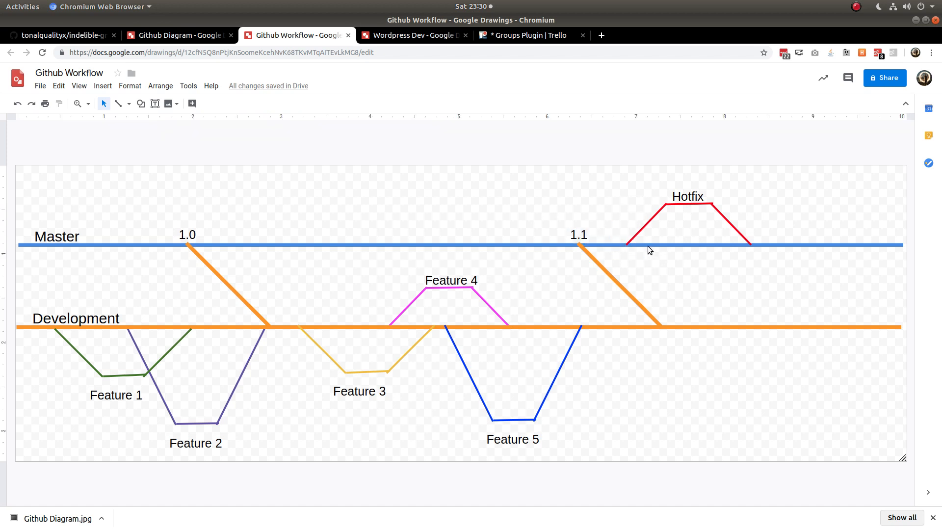
mouse_move(624, 246)
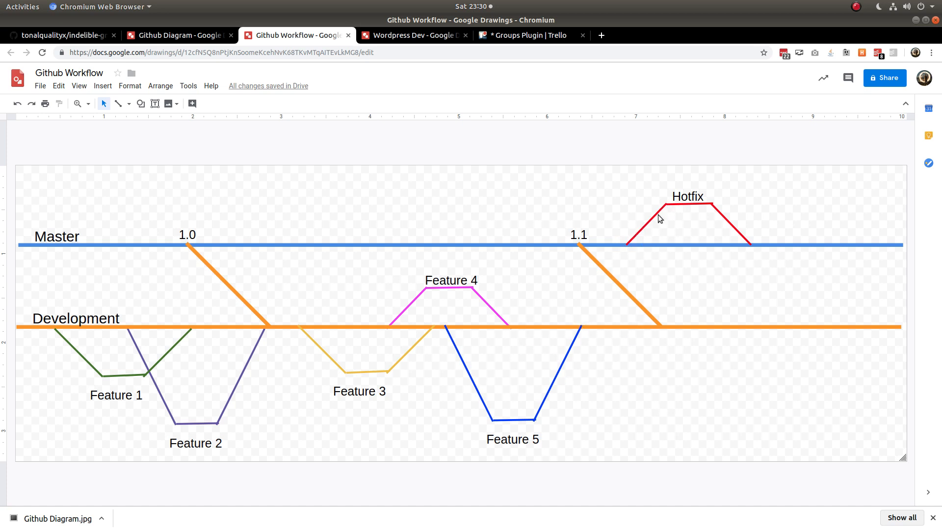
mouse_move(672, 203)
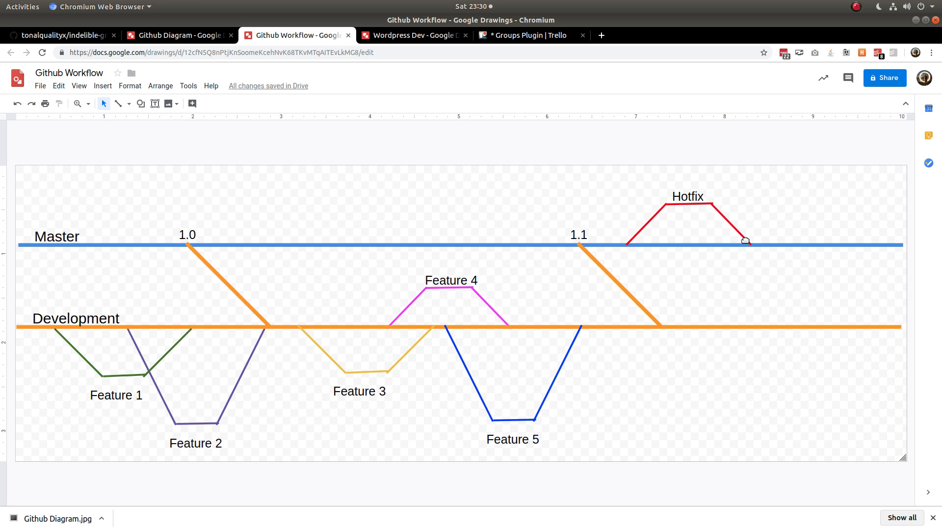
mouse_move(174, 329)
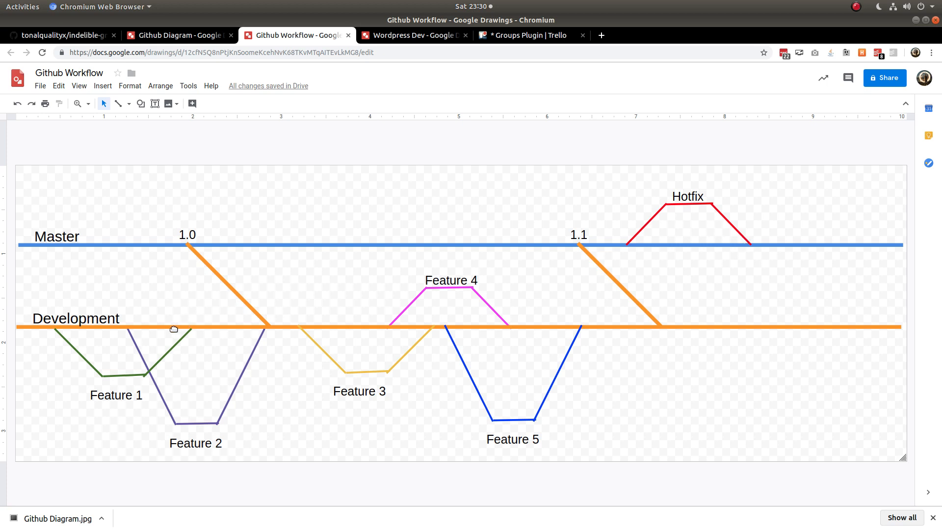
click(155, 246)
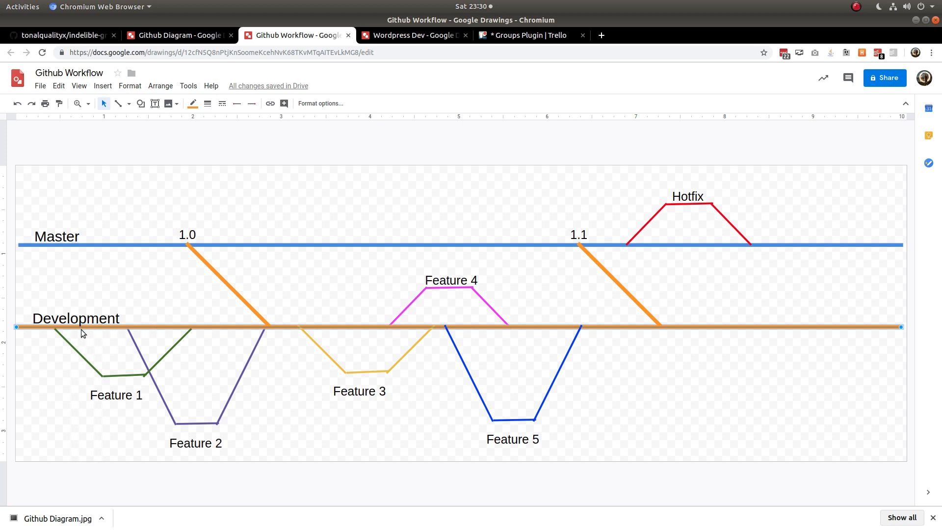
mouse_move(156, 378)
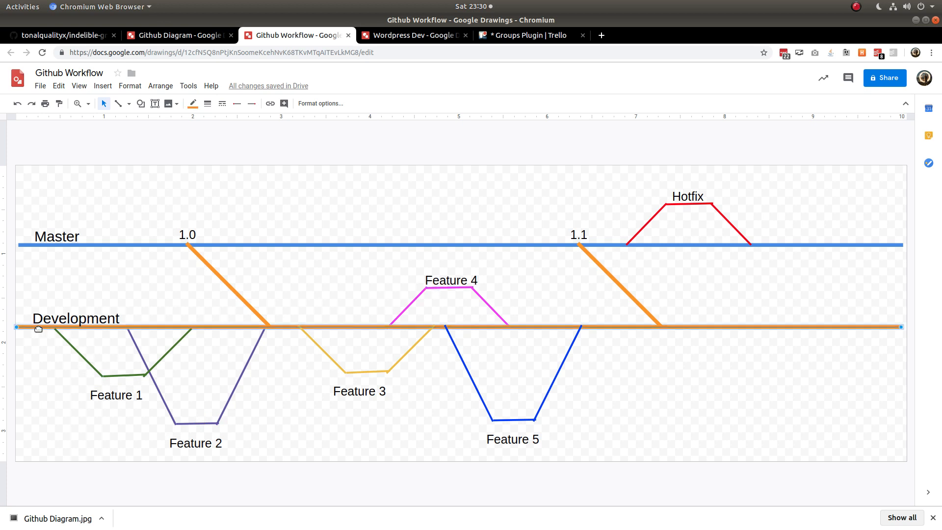
mouse_move(44, 370)
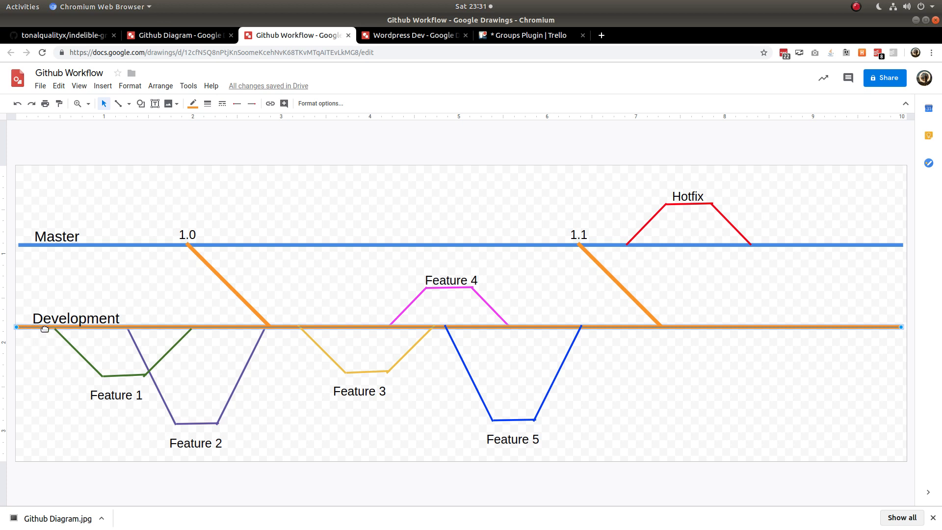
mouse_move(60, 336)
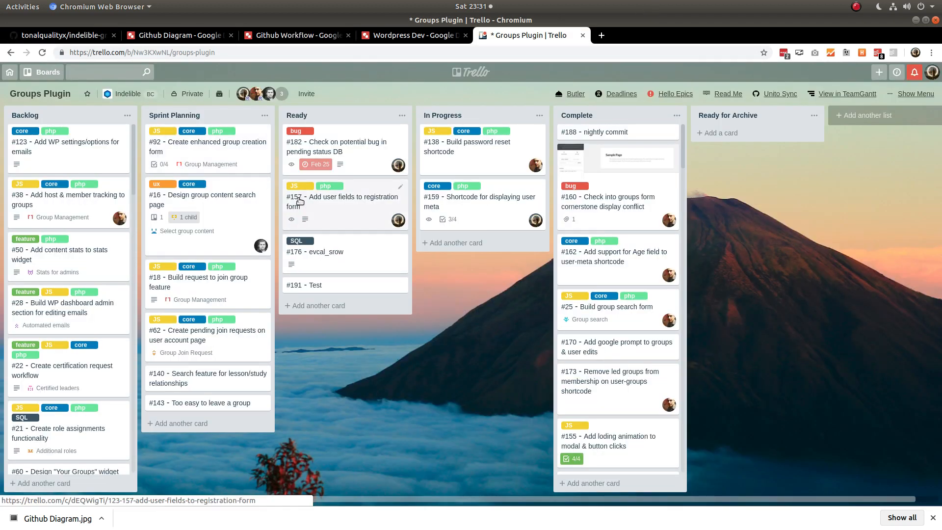
Return to the Github Workflow drawing in Google Drawings.
click(294, 35)
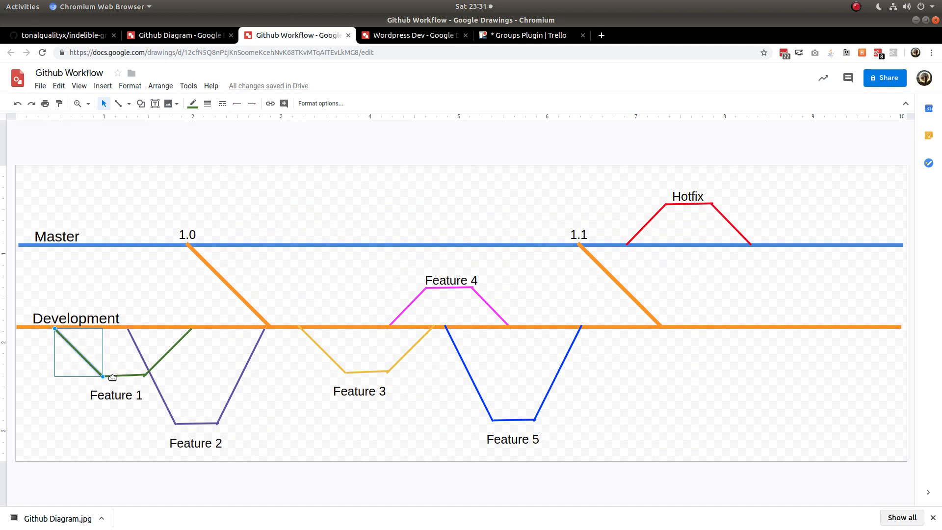
click(116, 394)
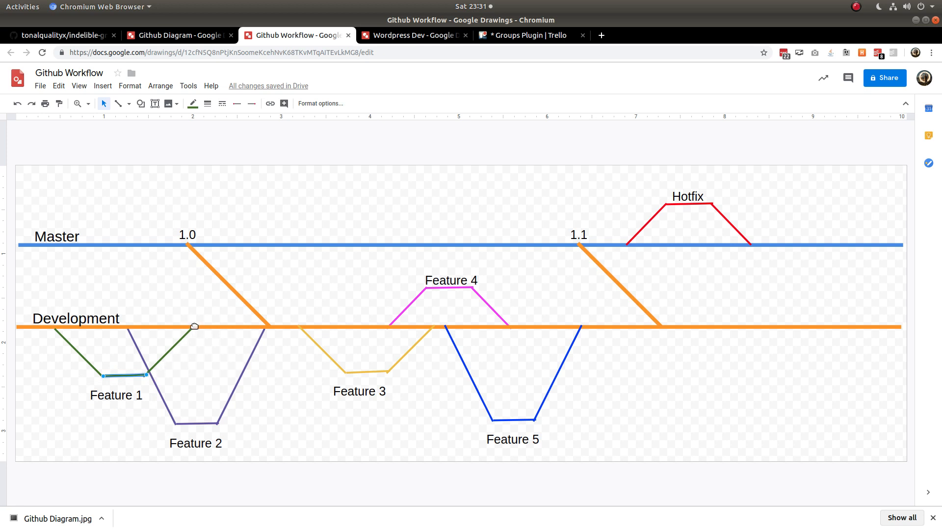
click(116, 394)
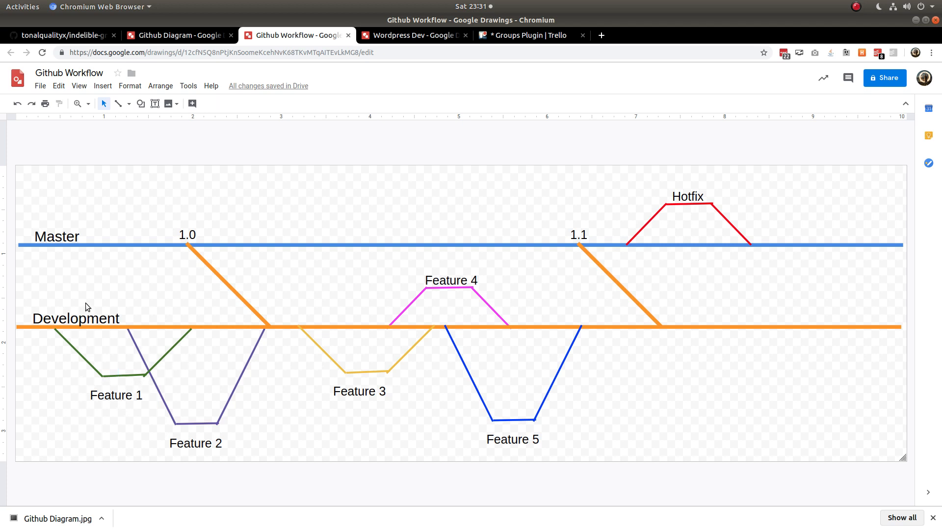
click(198, 423)
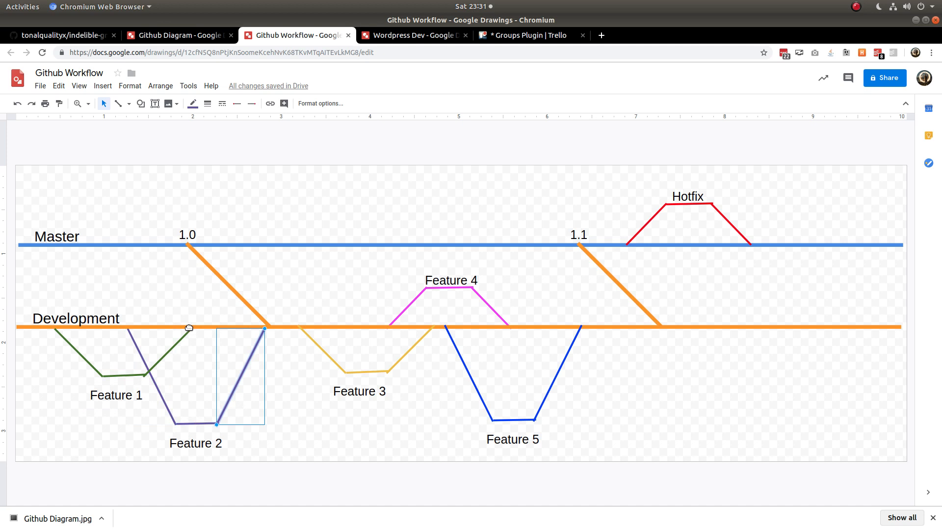
click(76, 318)
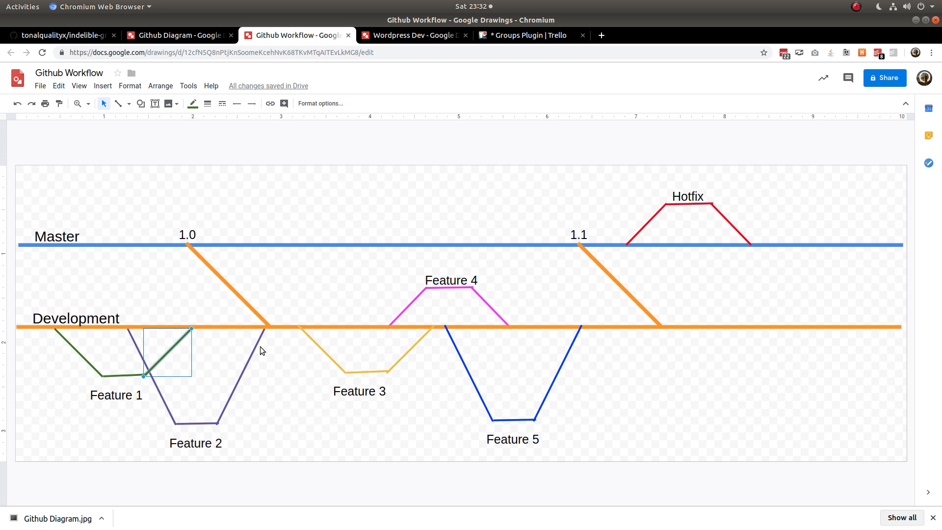
mouse_move(196, 324)
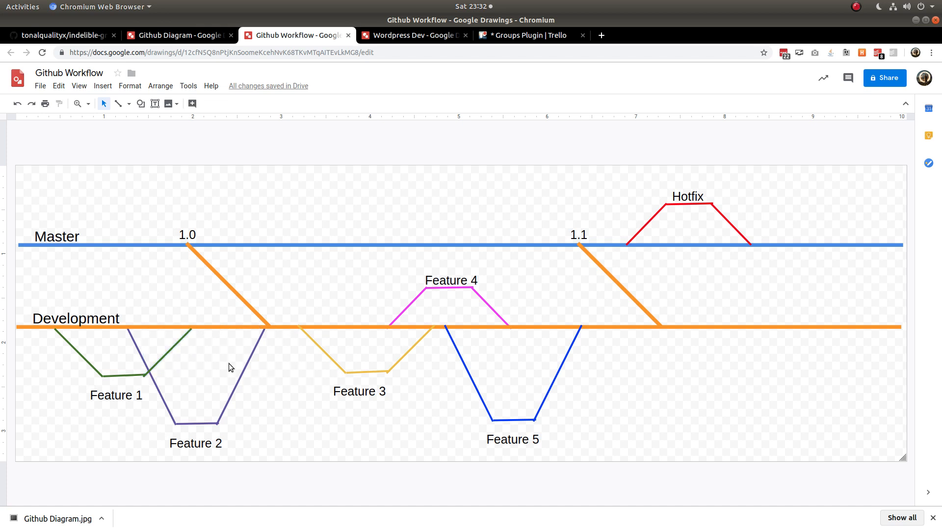
mouse_move(228, 280)
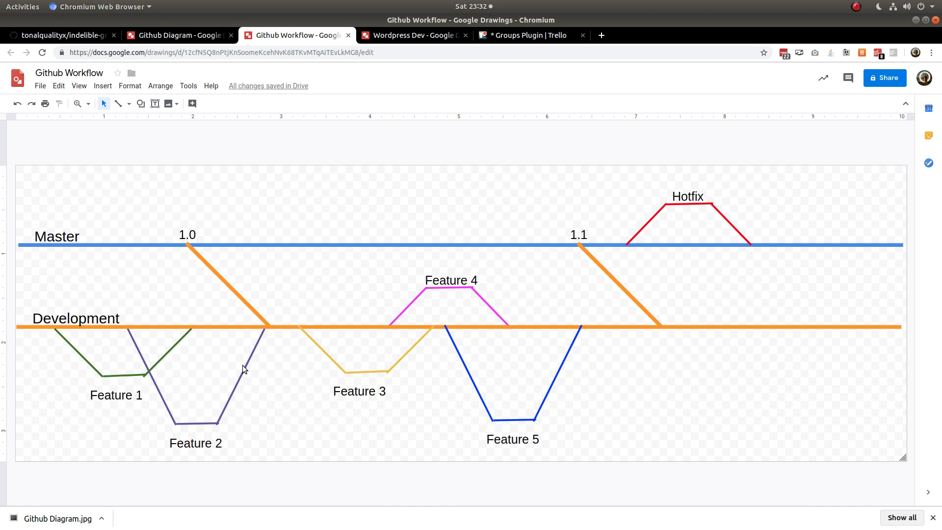
mouse_move(252, 328)
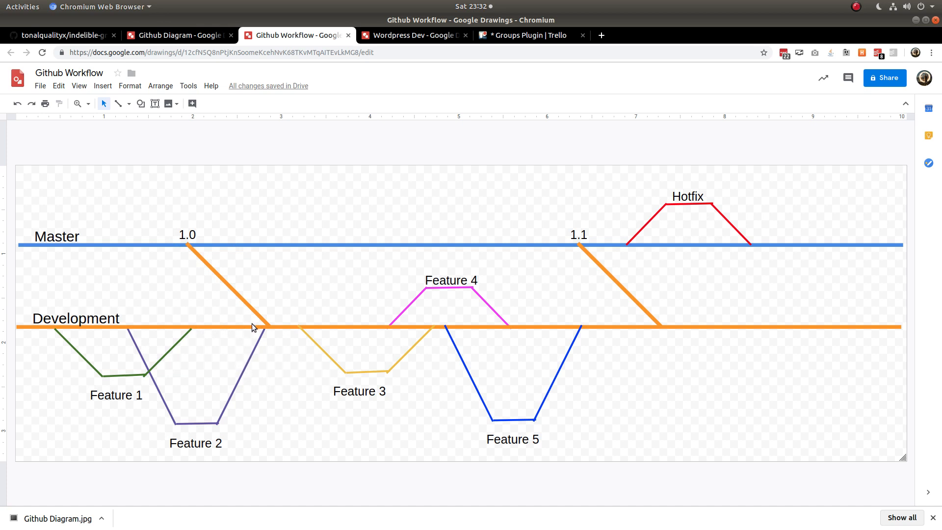
mouse_move(401, 373)
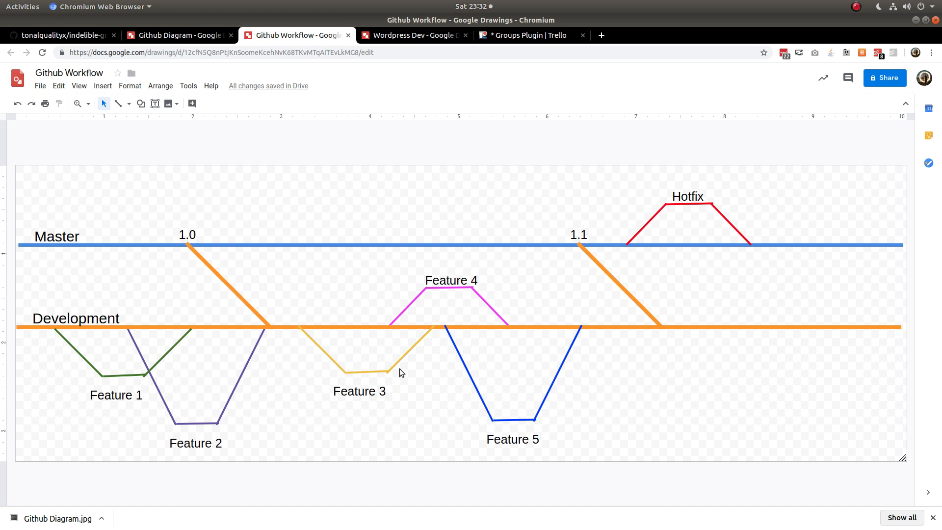
mouse_move(215, 104)
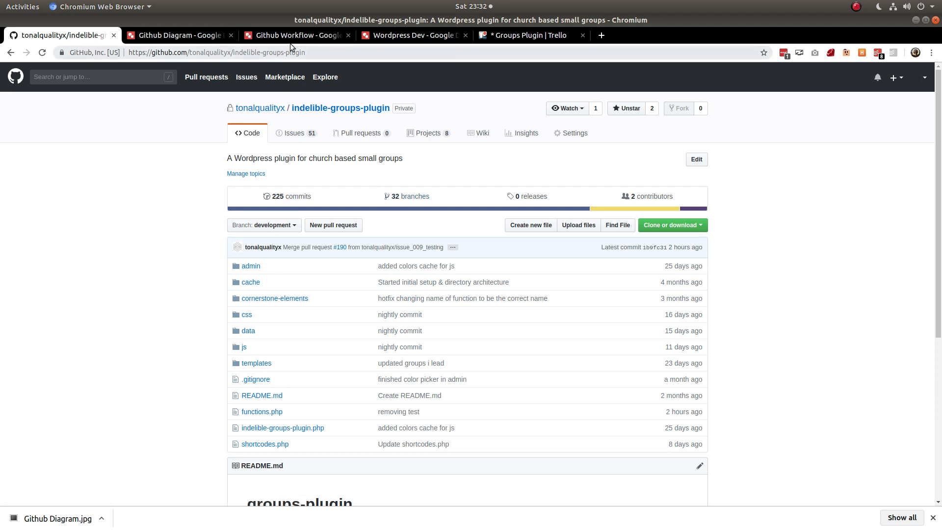
click(294, 35)
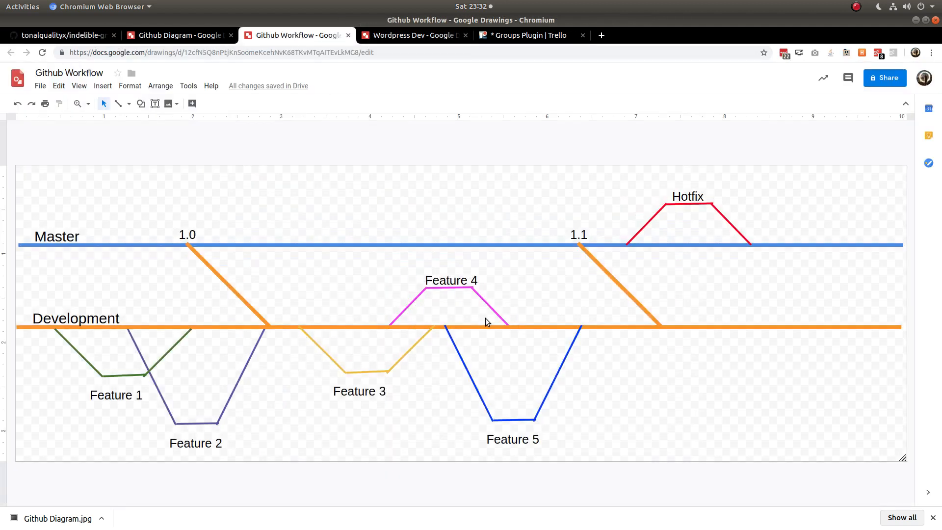
mouse_move(569, 320)
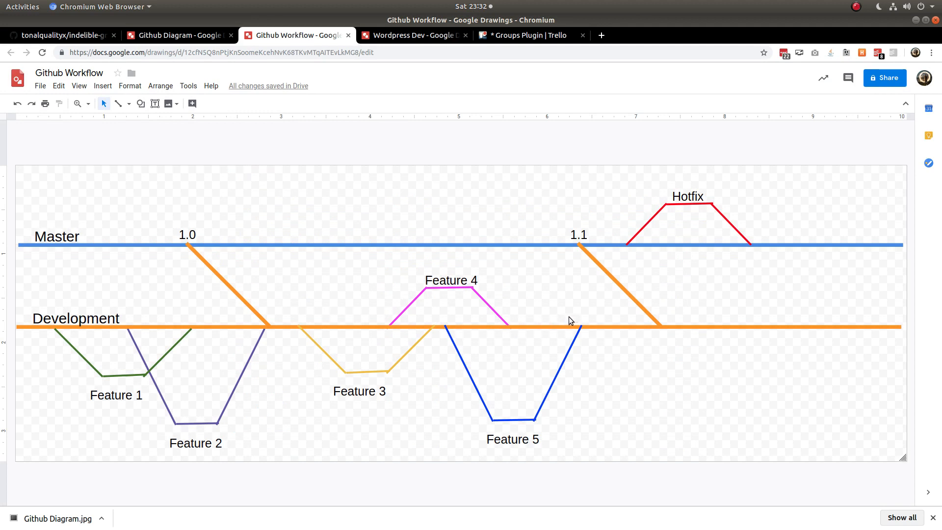
mouse_move(568, 318)
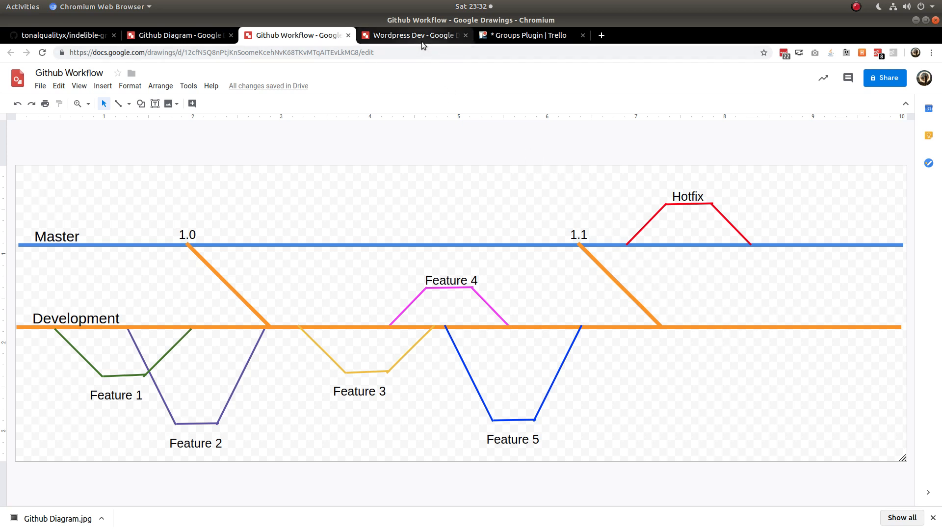
mouse_move(413, 35)
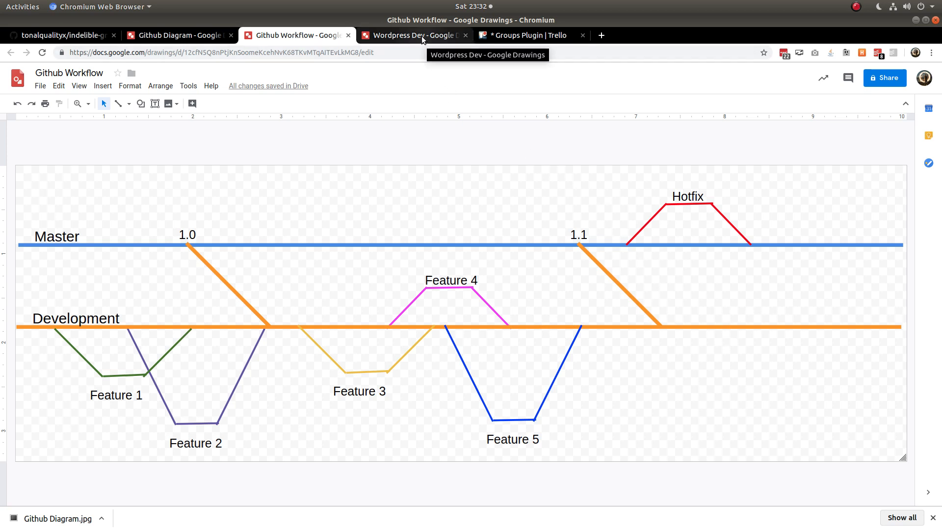
click(413, 35)
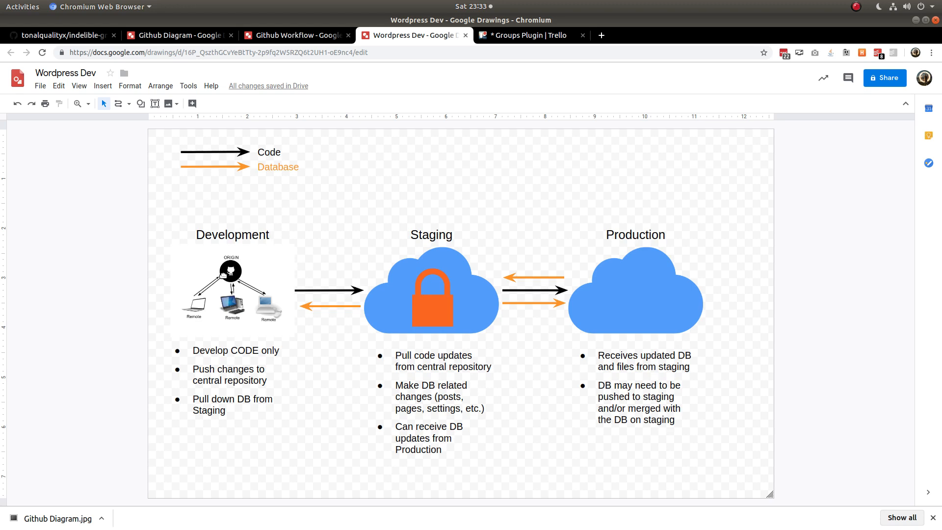
click(232, 289)
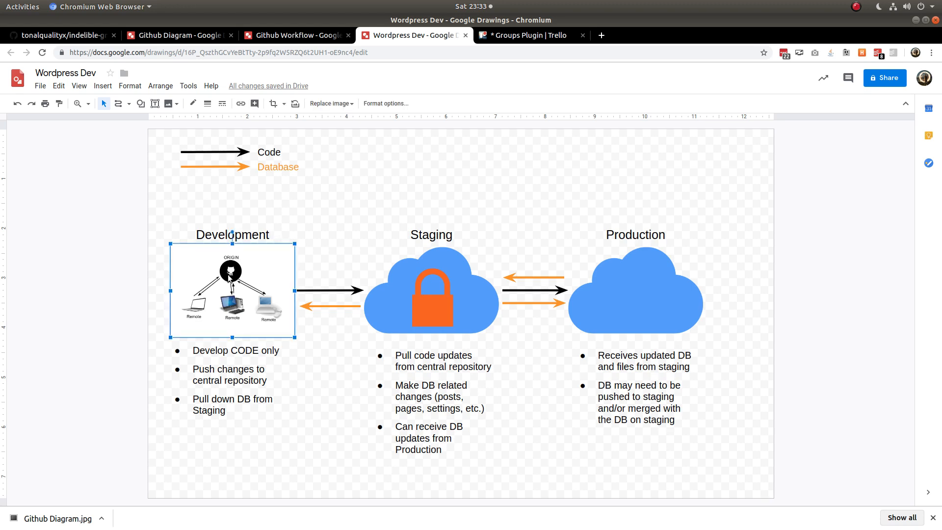
click(235, 350)
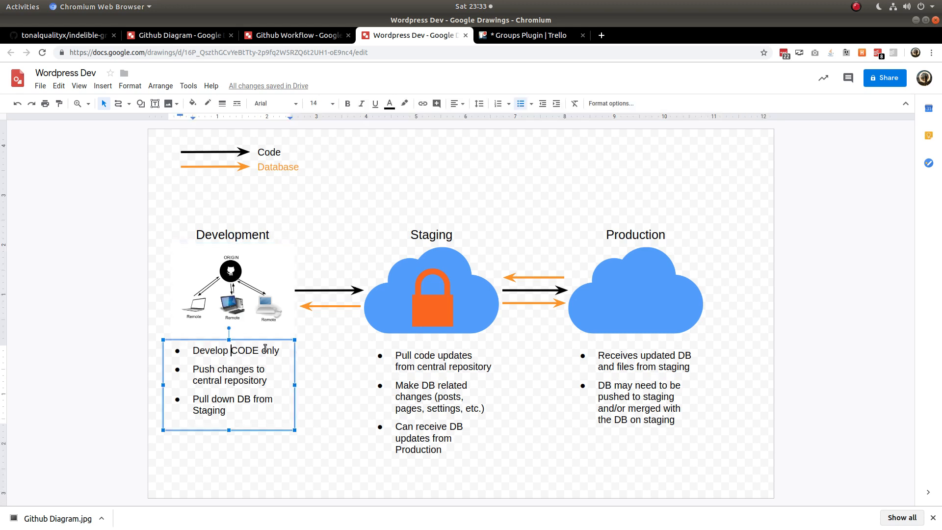
triple_click(234, 350)
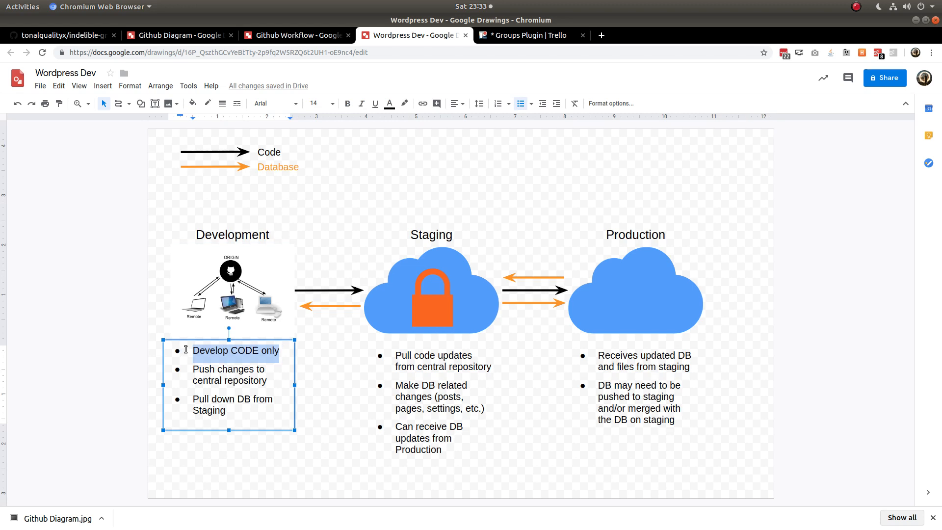
mouse_move(239, 327)
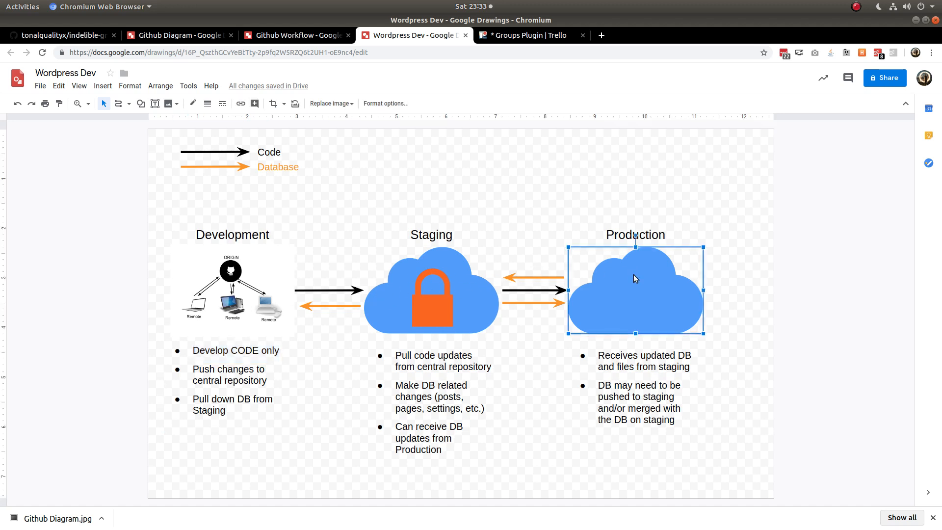
click(344, 203)
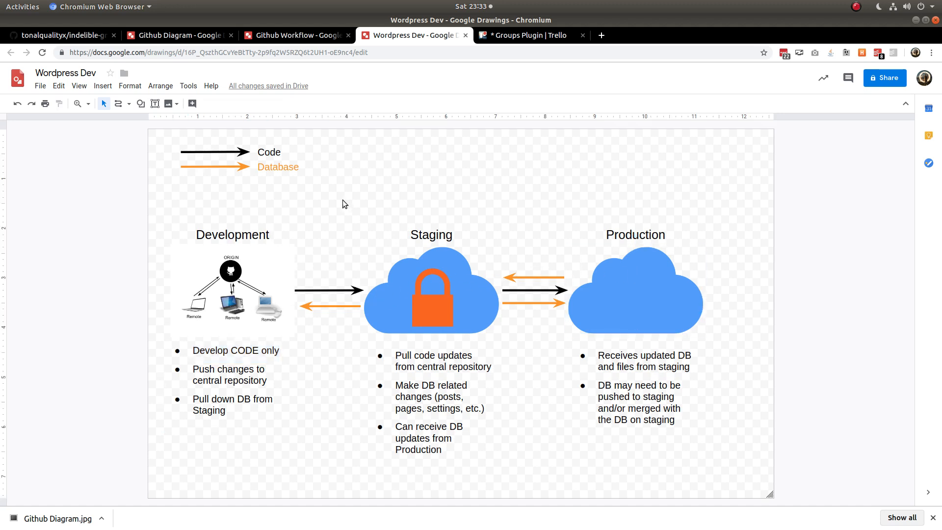
click(232, 288)
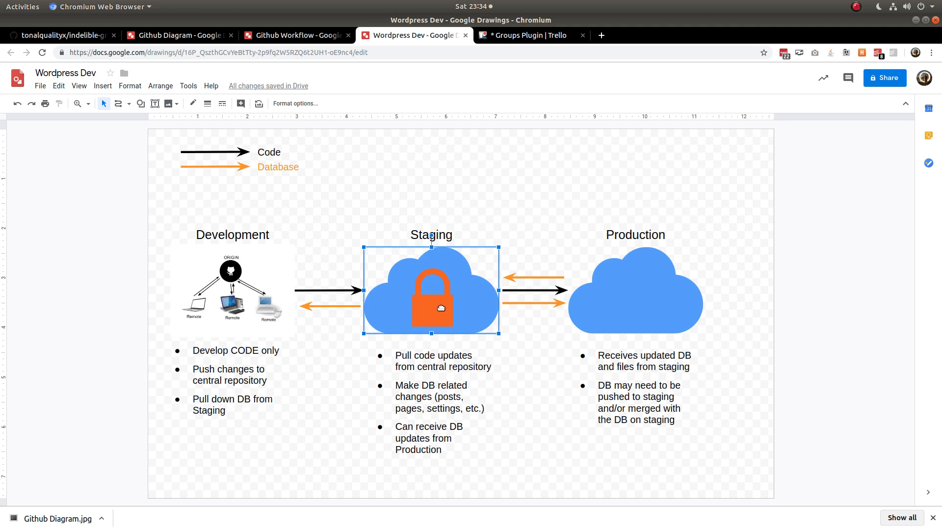
mouse_move(415, 282)
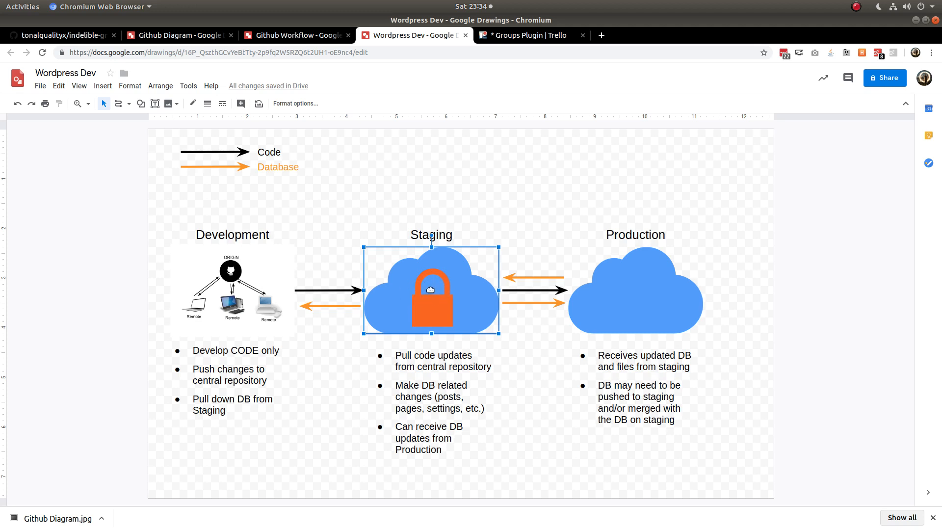
mouse_move(238, 279)
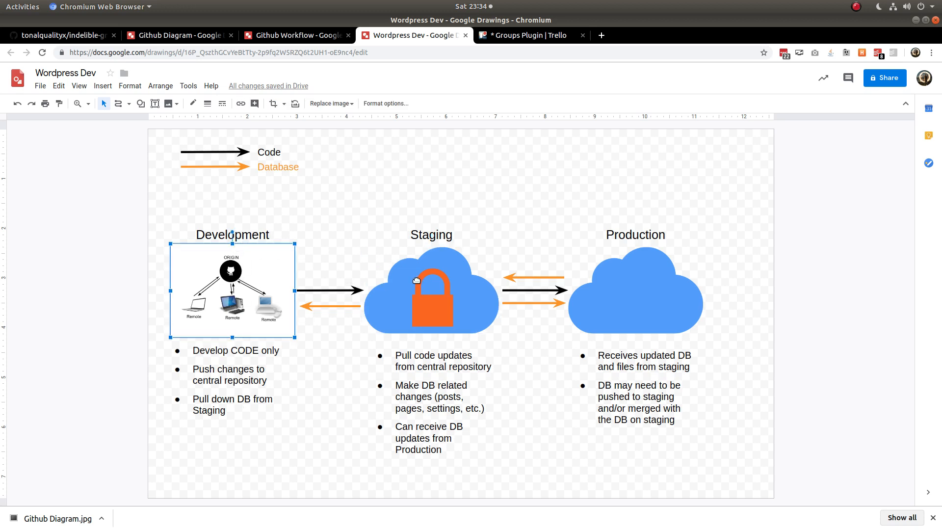
click(431, 288)
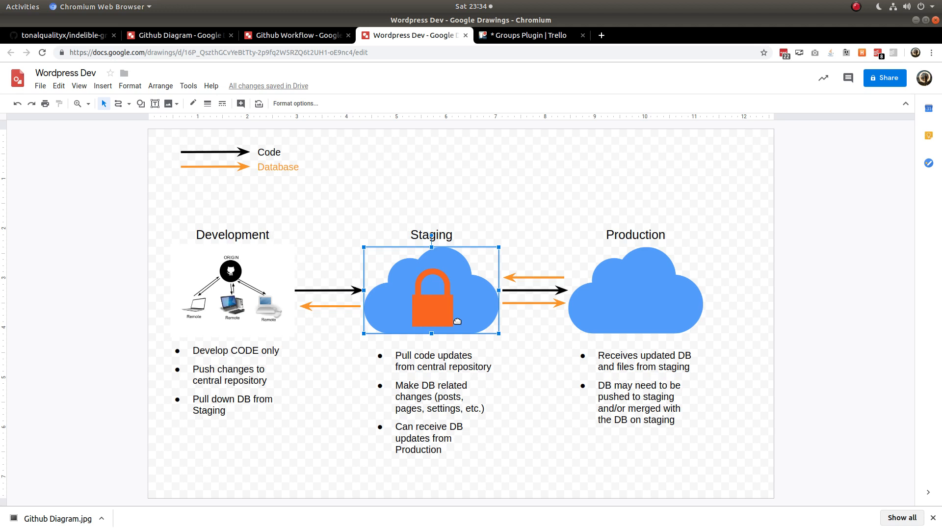
click(232, 289)
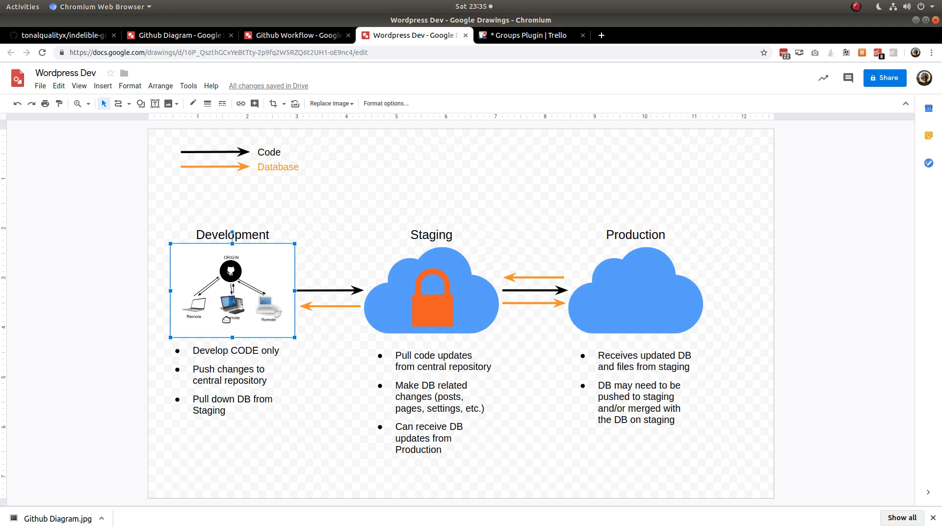
click(430, 290)
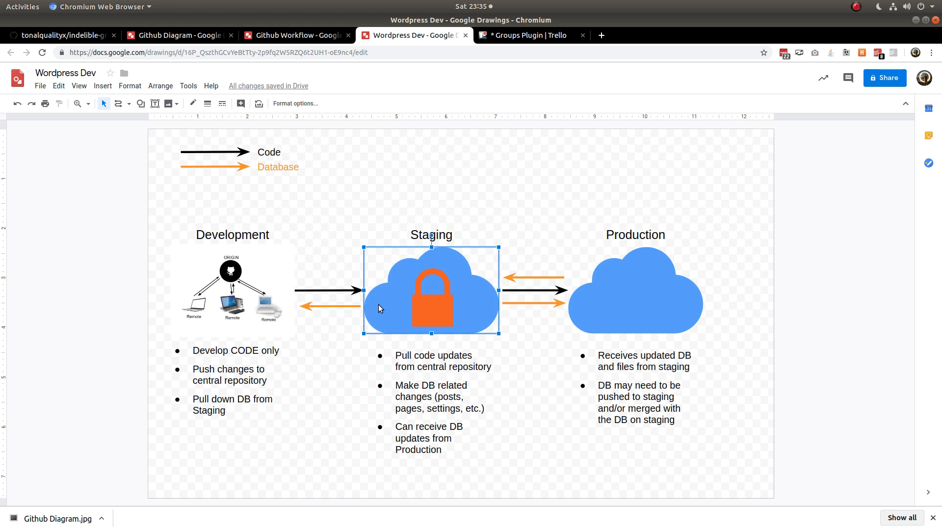
click(232, 288)
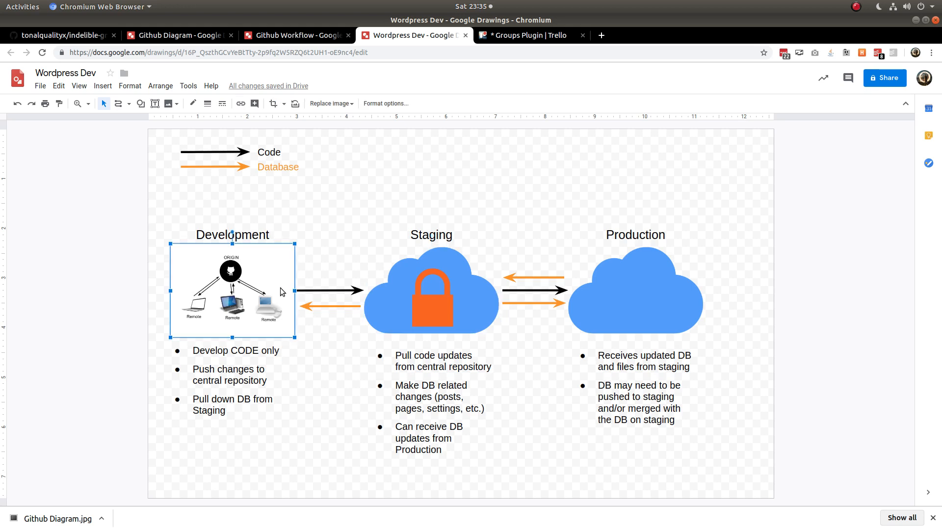
click(431, 291)
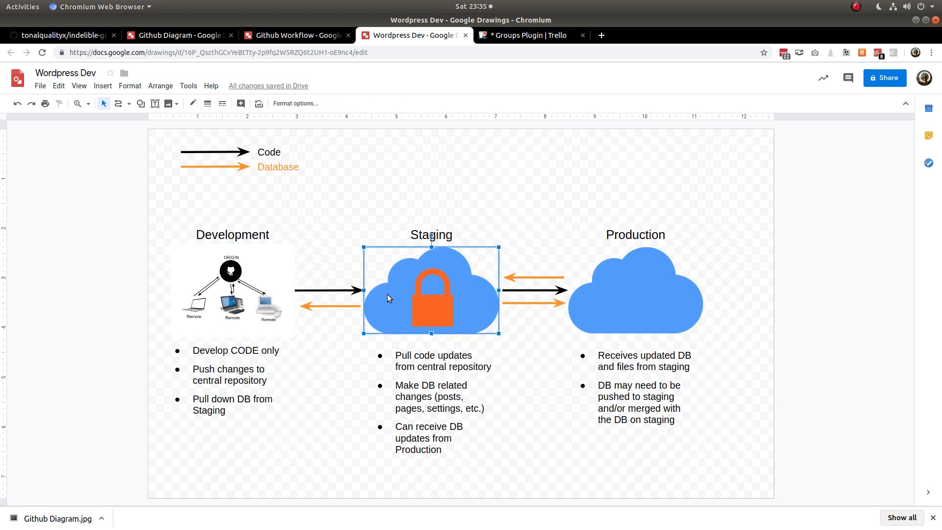
click(232, 288)
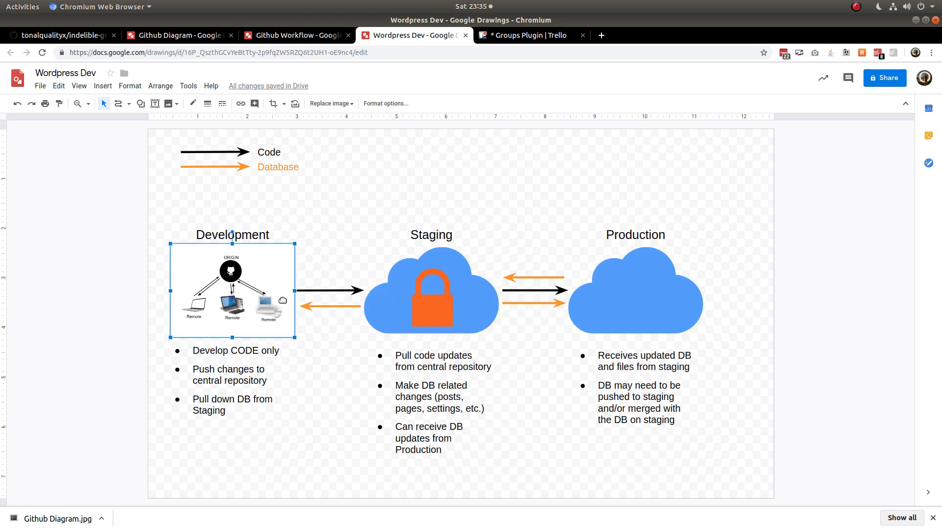
click(431, 288)
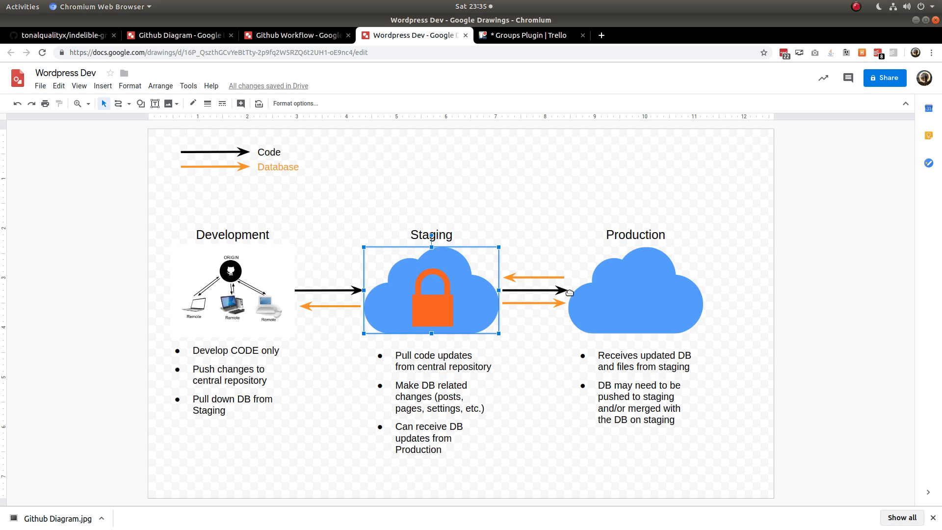
click(308, 297)
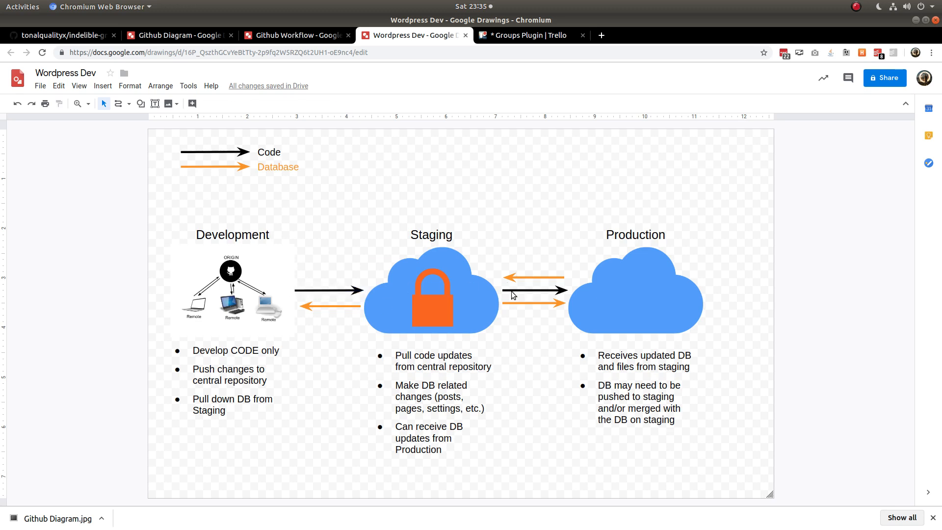
mouse_move(529, 295)
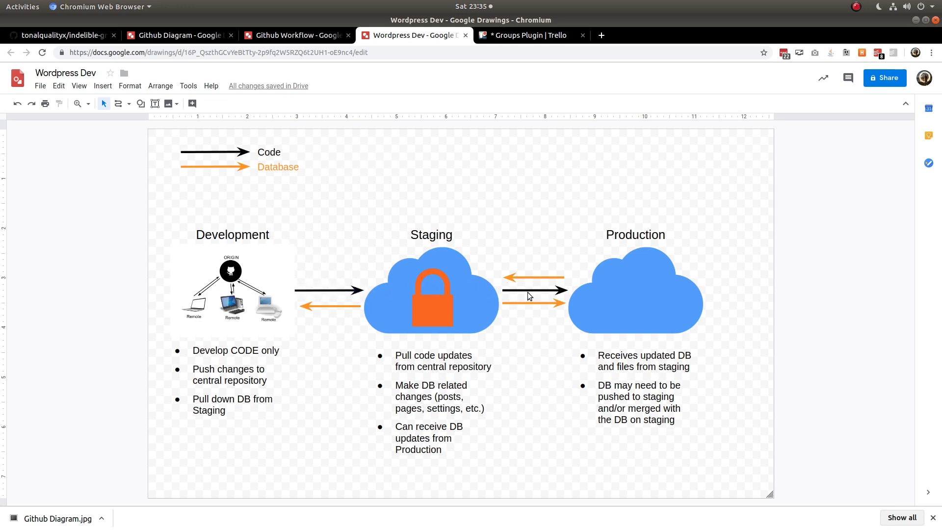
click(532, 292)
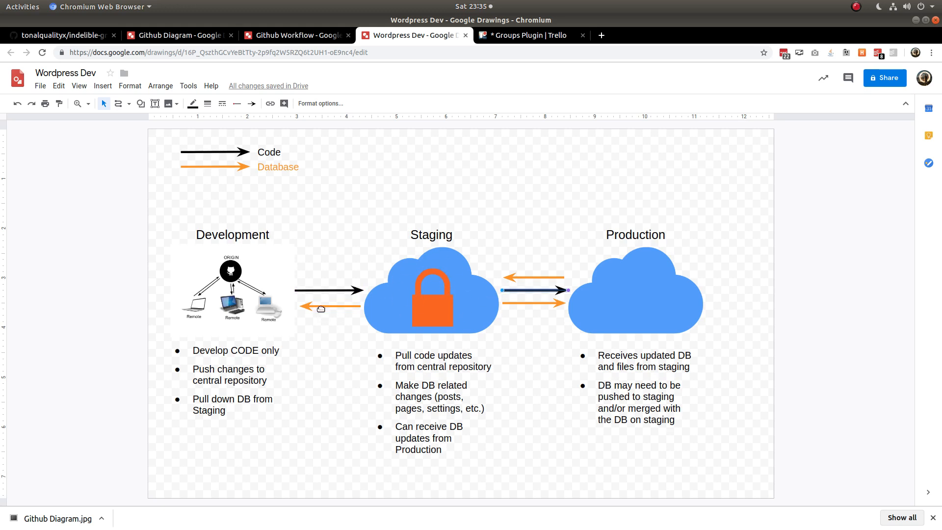
click(430, 289)
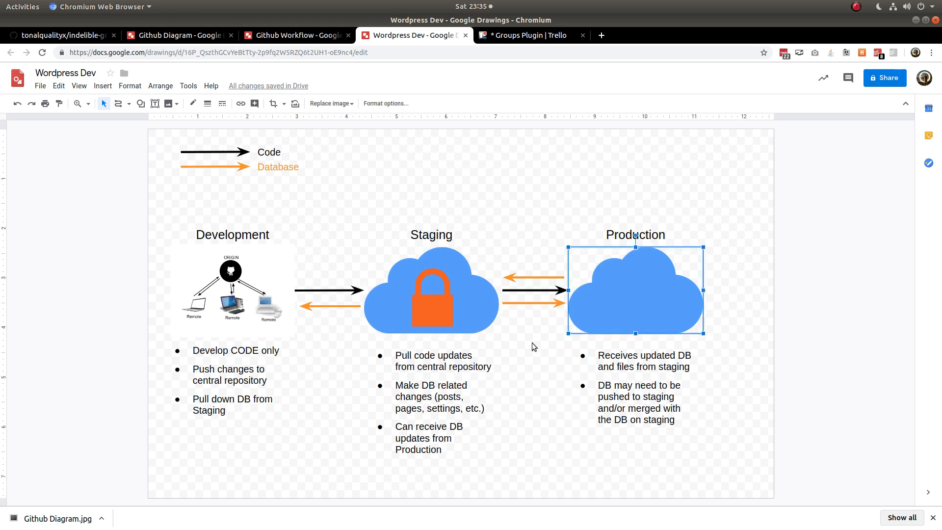
click(232, 285)
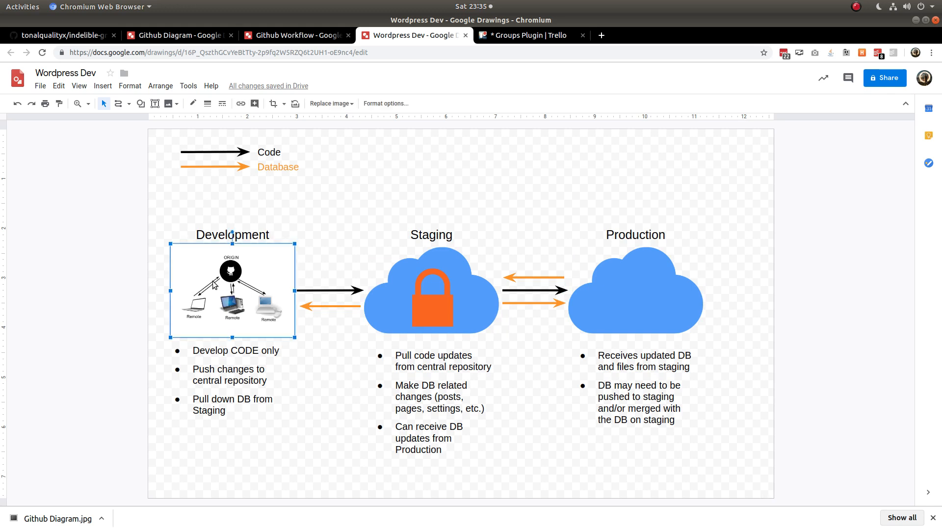
mouse_move(201, 313)
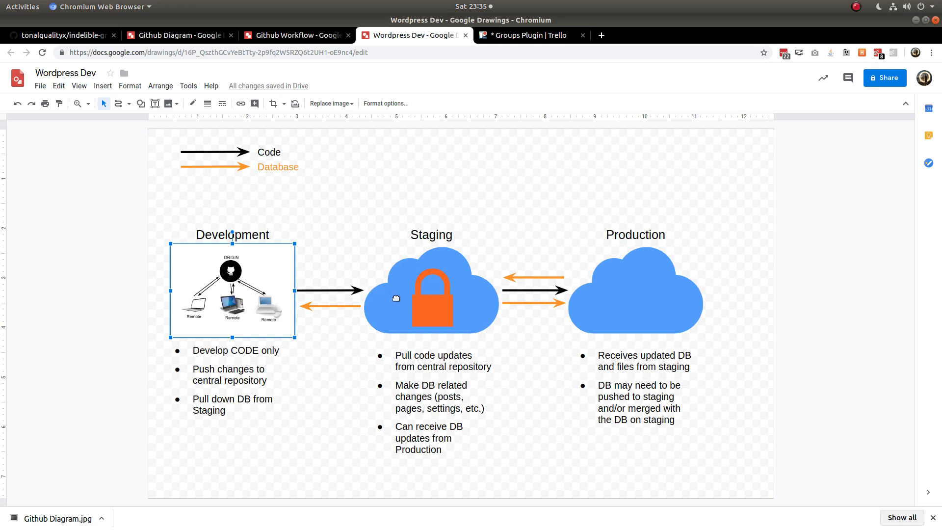
click(431, 294)
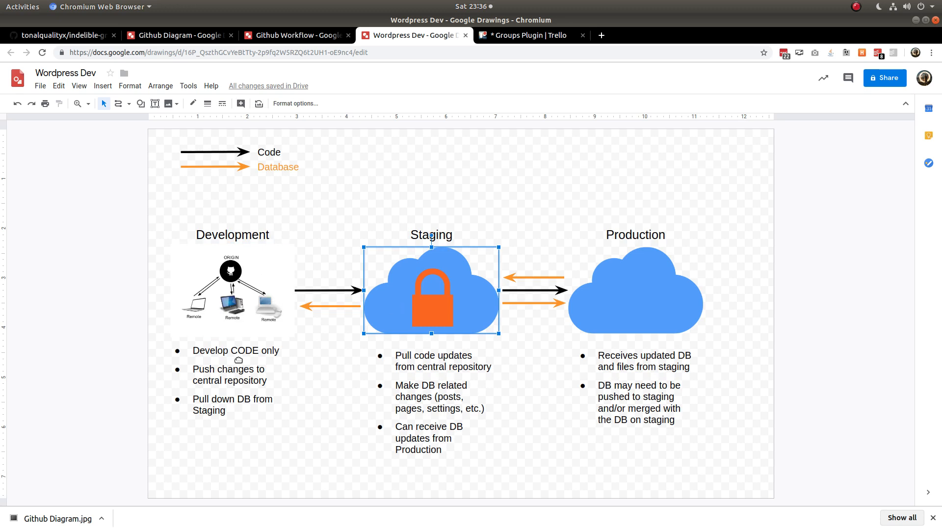
mouse_move(658, 214)
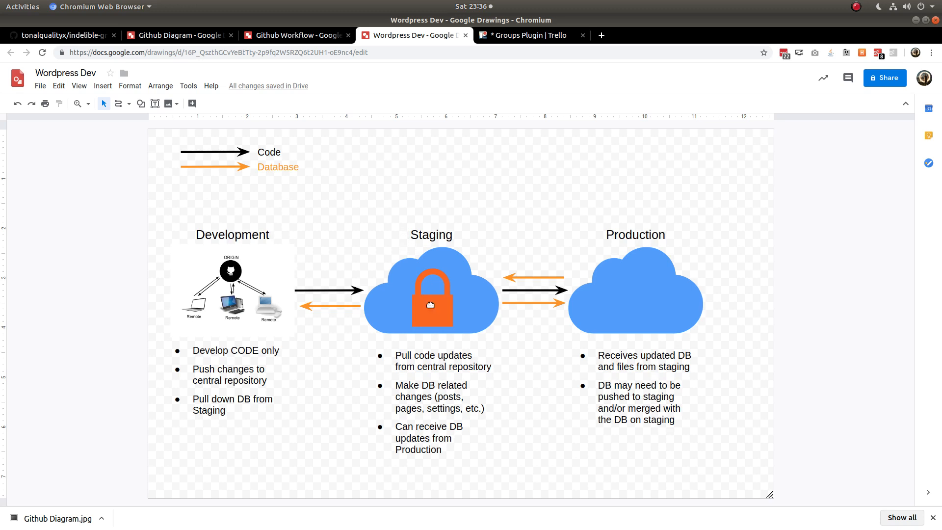
click(232, 289)
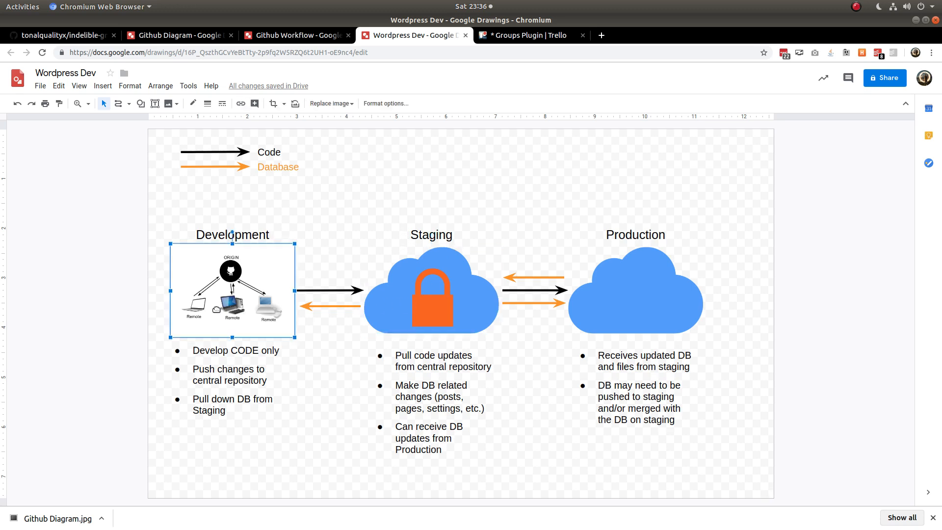
click(431, 288)
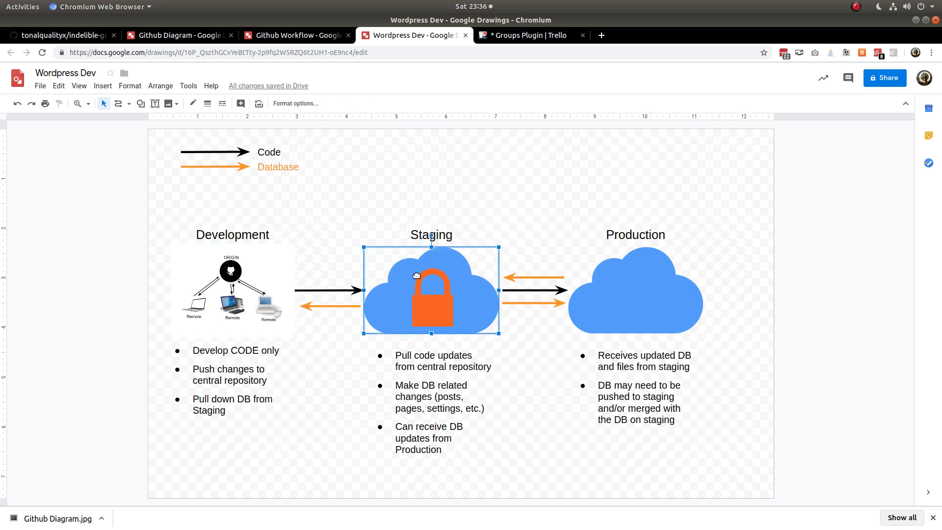
click(232, 288)
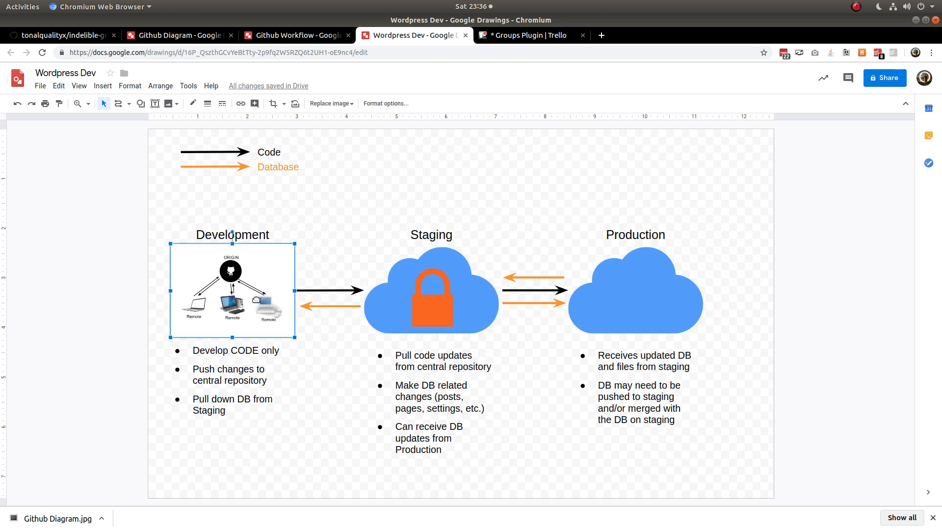
mouse_move(257, 324)
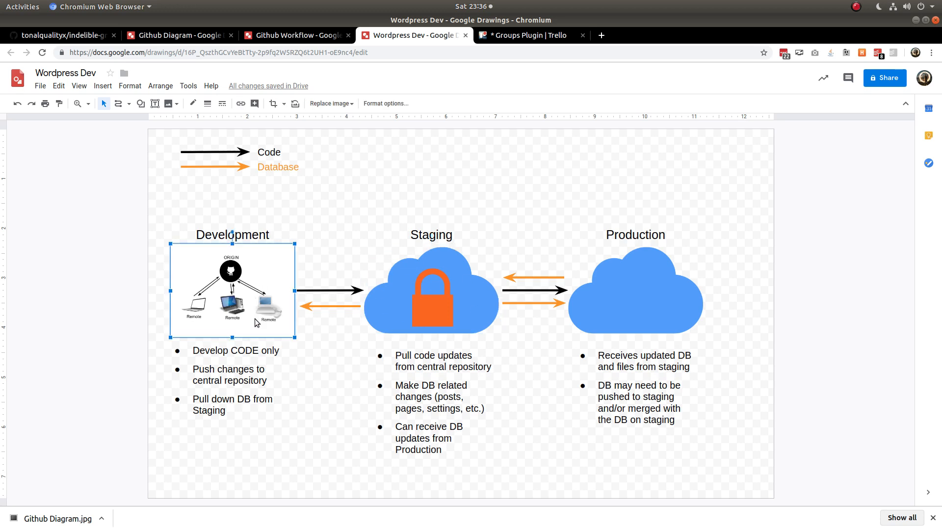
click(431, 288)
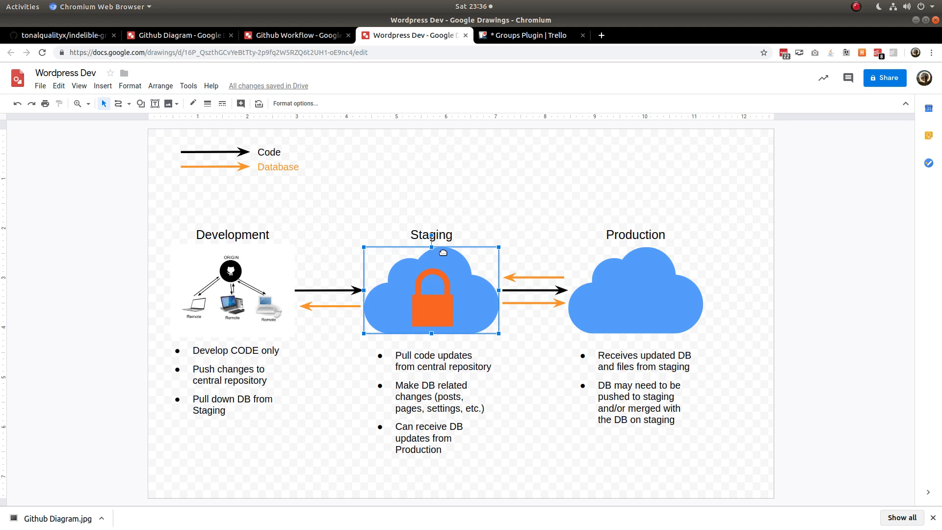
click(451, 204)
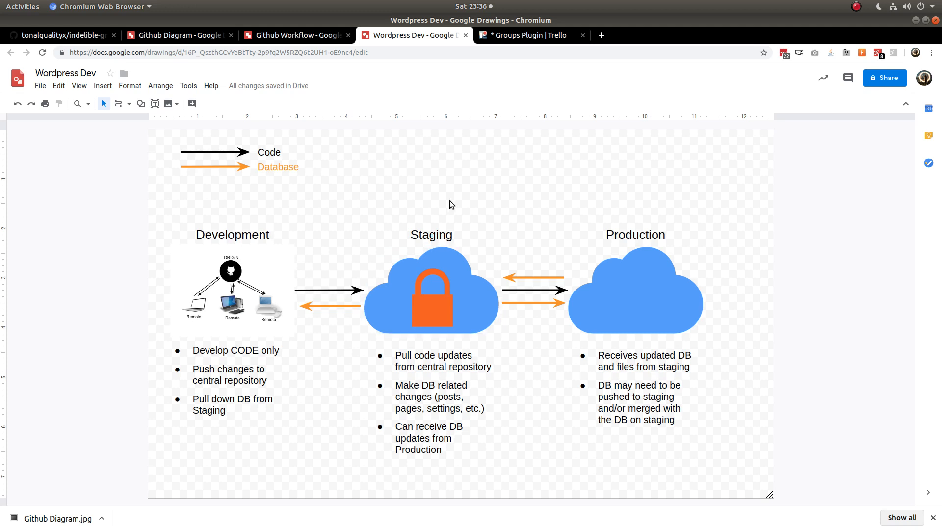